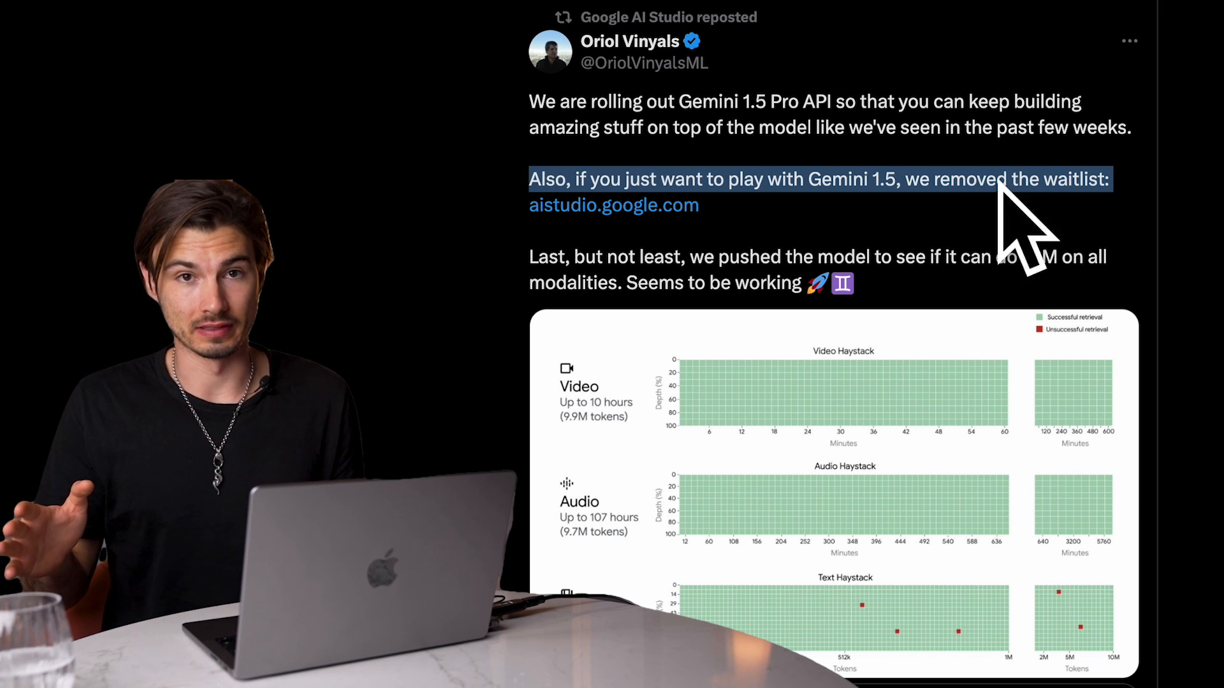
- Open the Profile Bio Generator prompt and scroll through its example names and descriptions
{"action": "left_click", "coordinate": [614, 205]}
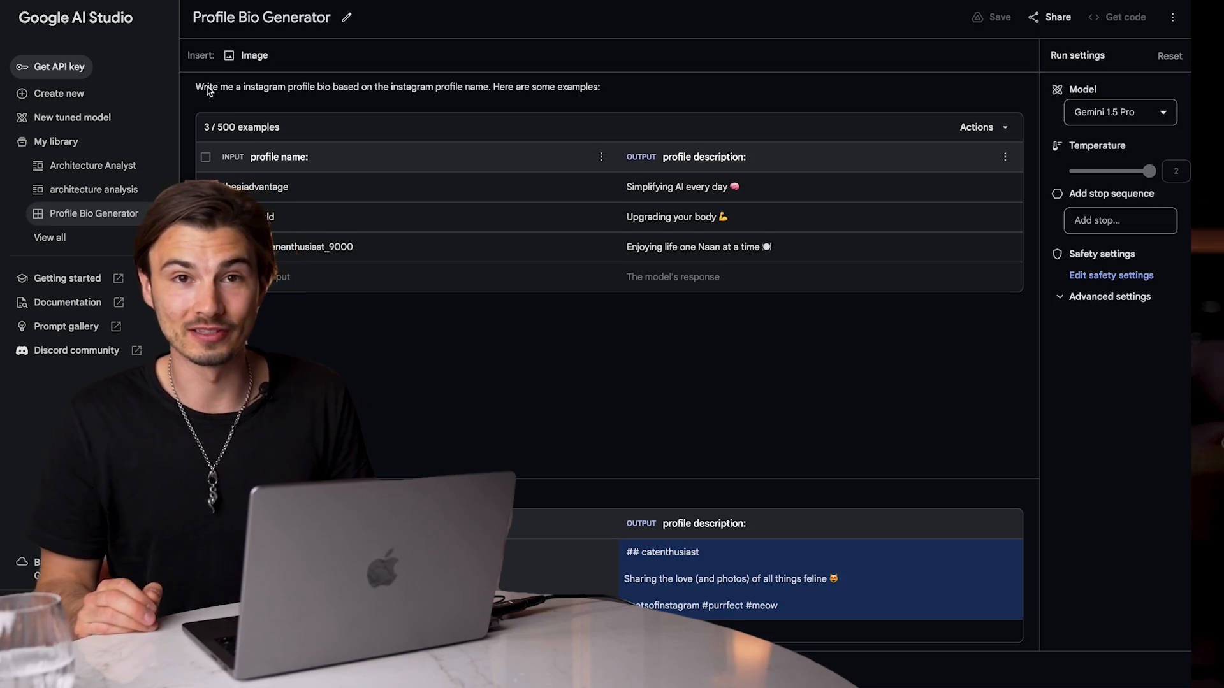
{"action": "scroll", "scroll_direction": "down", "scroll_amount": 3}
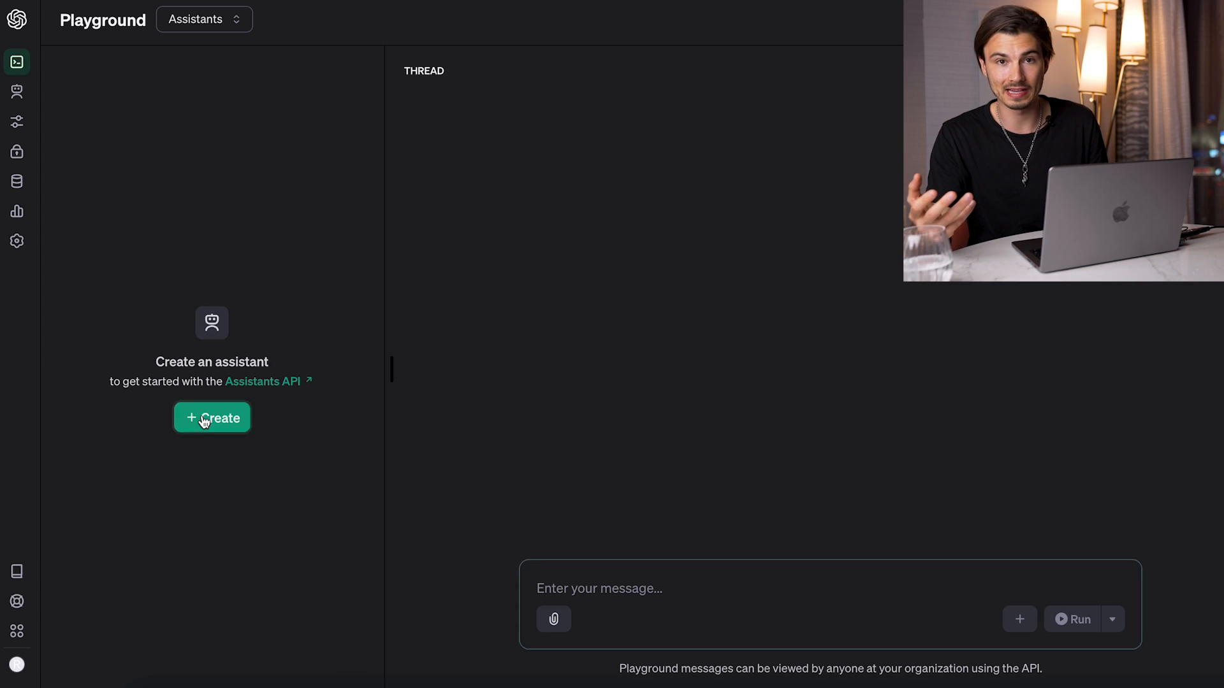
{"action": "left_click", "coordinate": [211, 418]}
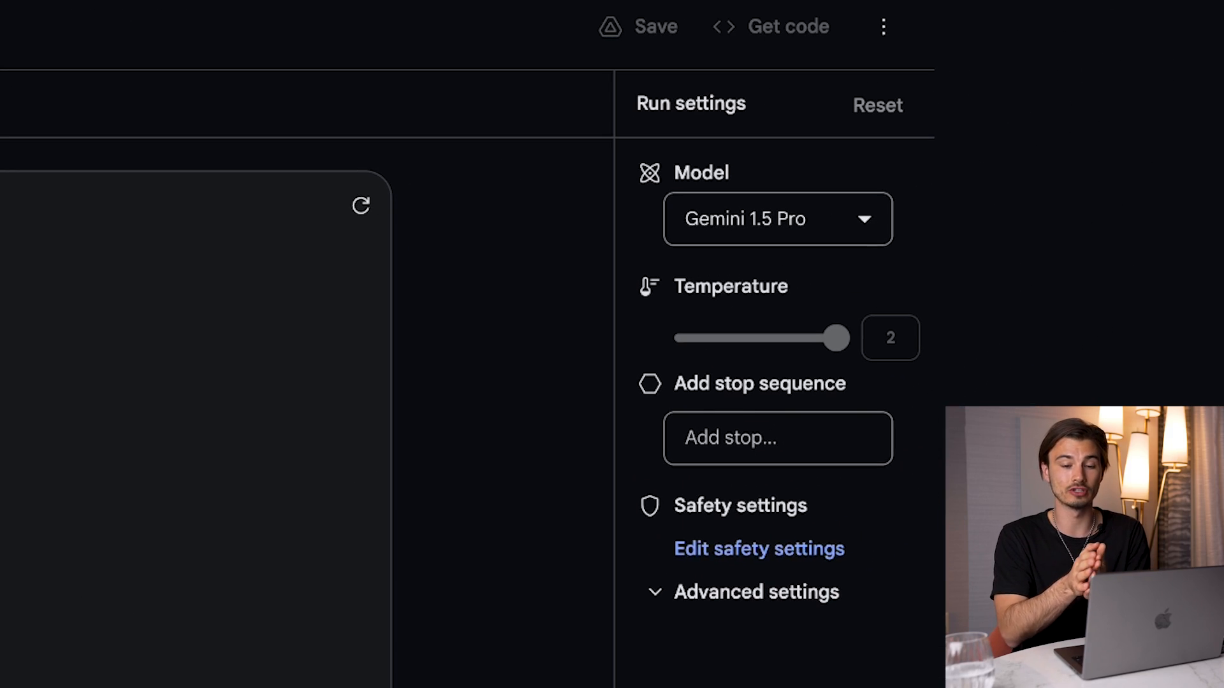
- Check the Model dropdown and keep Gemini 1.5 Pro selected
{"action": "left_click", "coordinate": [777, 219]}
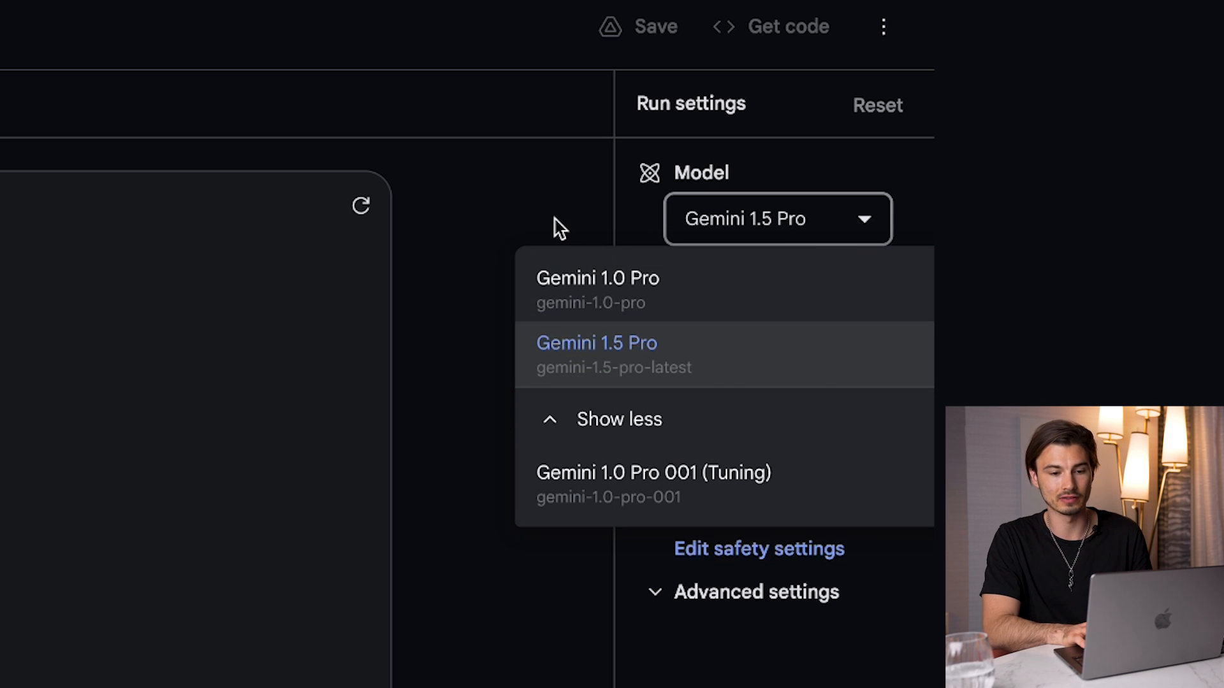
{"action": "left_click", "coordinate": [596, 343]}
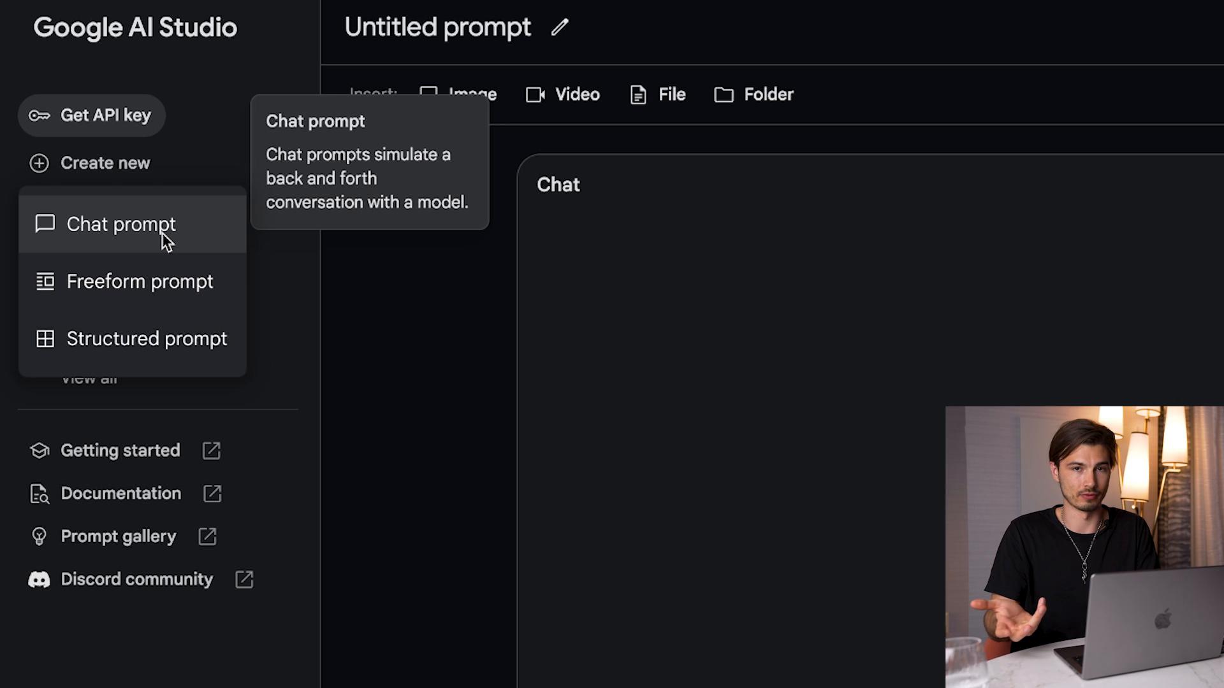
- Start a chat prompt and send 'write me an essay about penguins' to Gemini 1.5 Pro
{"action": "left_click", "coordinate": [122, 224]}
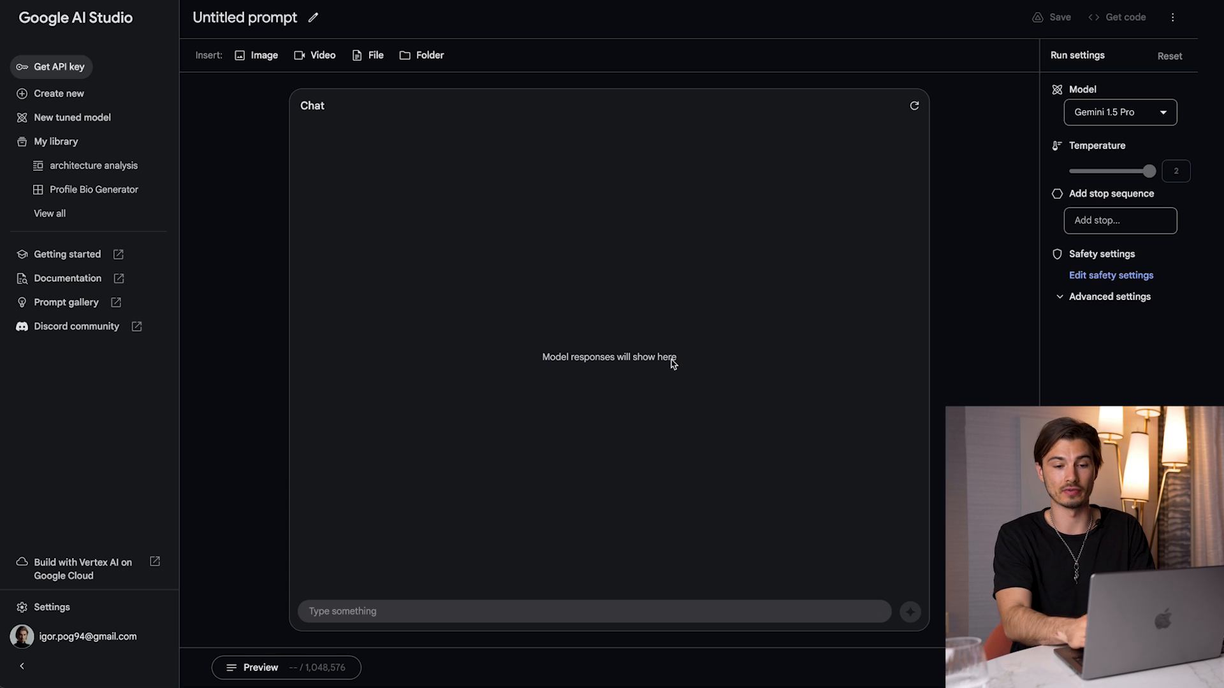
{"action": "left_click", "coordinate": [1119, 112]}
{"action": "type", "text": "write me an essay about penguins"}
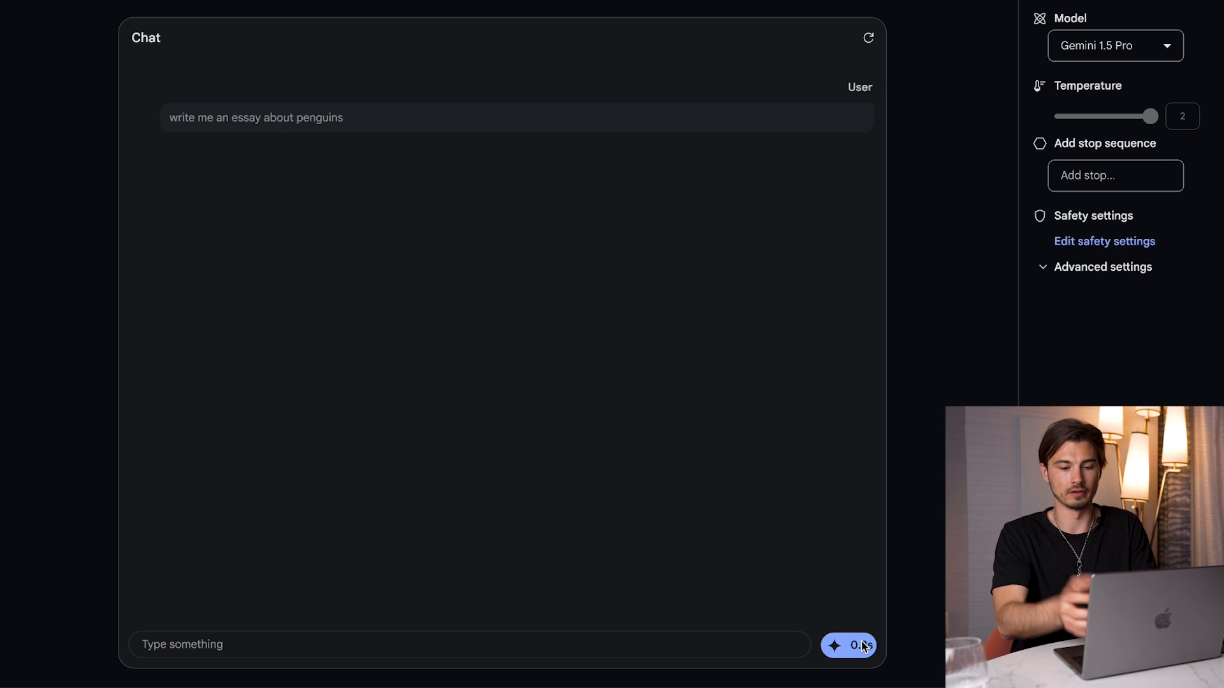
{"action": "left_click", "coordinate": [848, 646]}
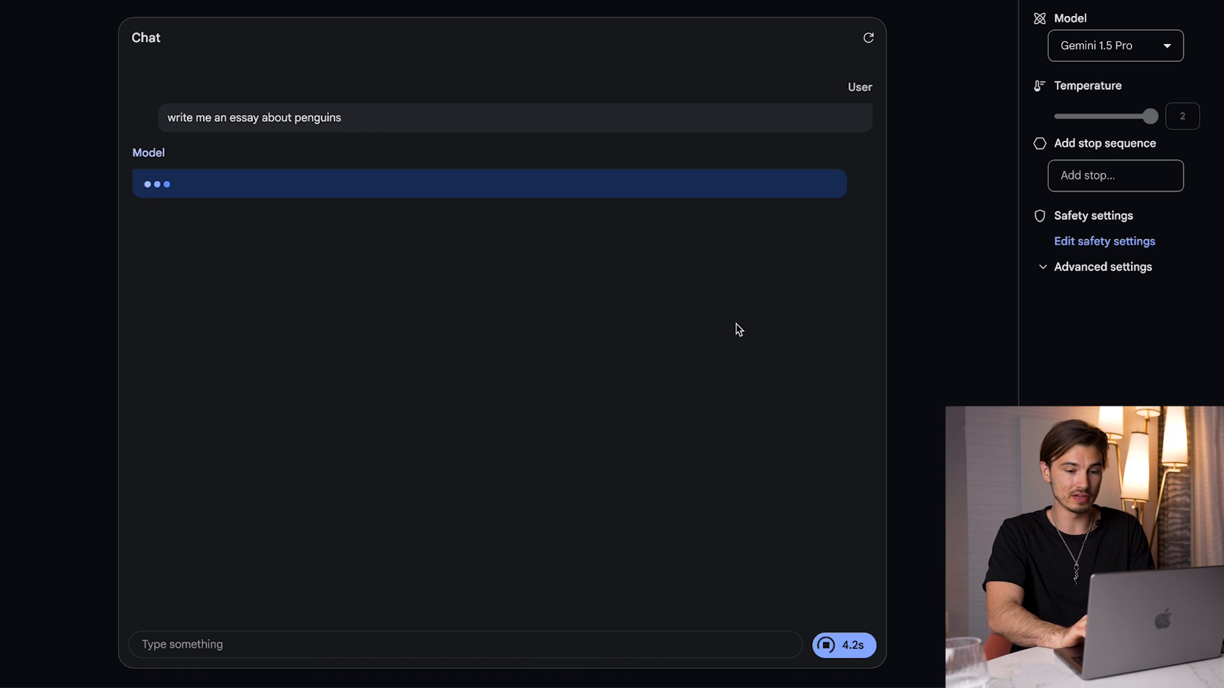
{"action": "mouse_move", "coordinate": [346, 538]}
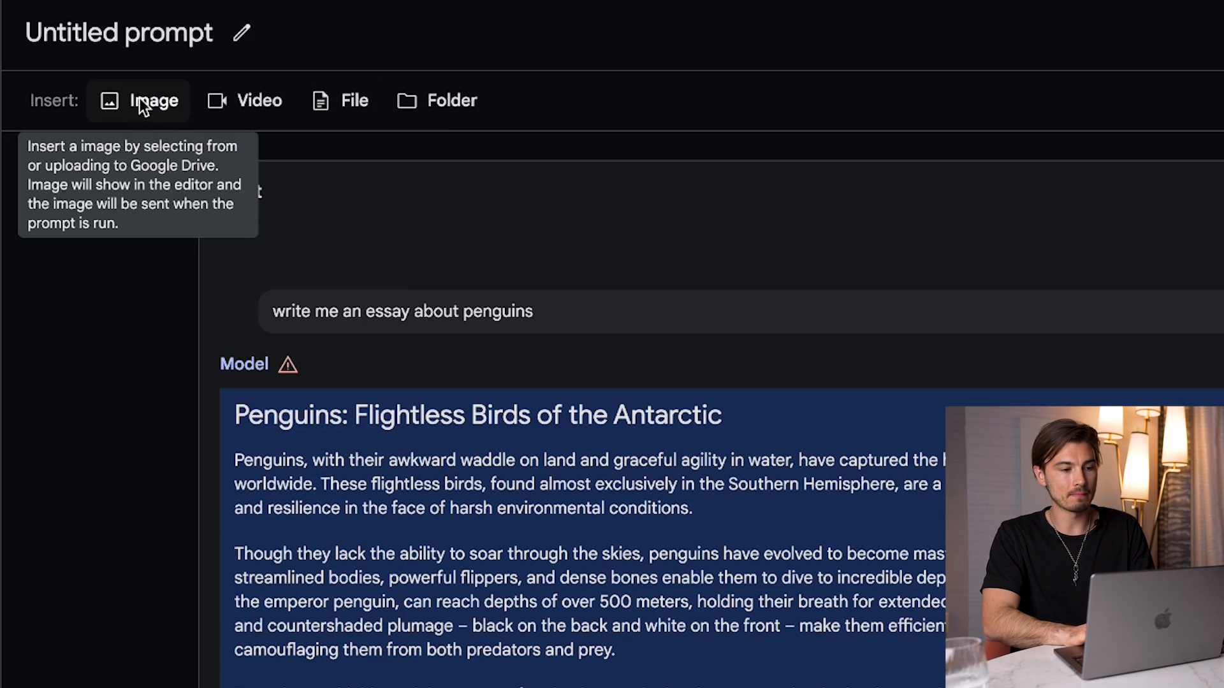
{"action": "mouse_move", "coordinate": [355, 100]}
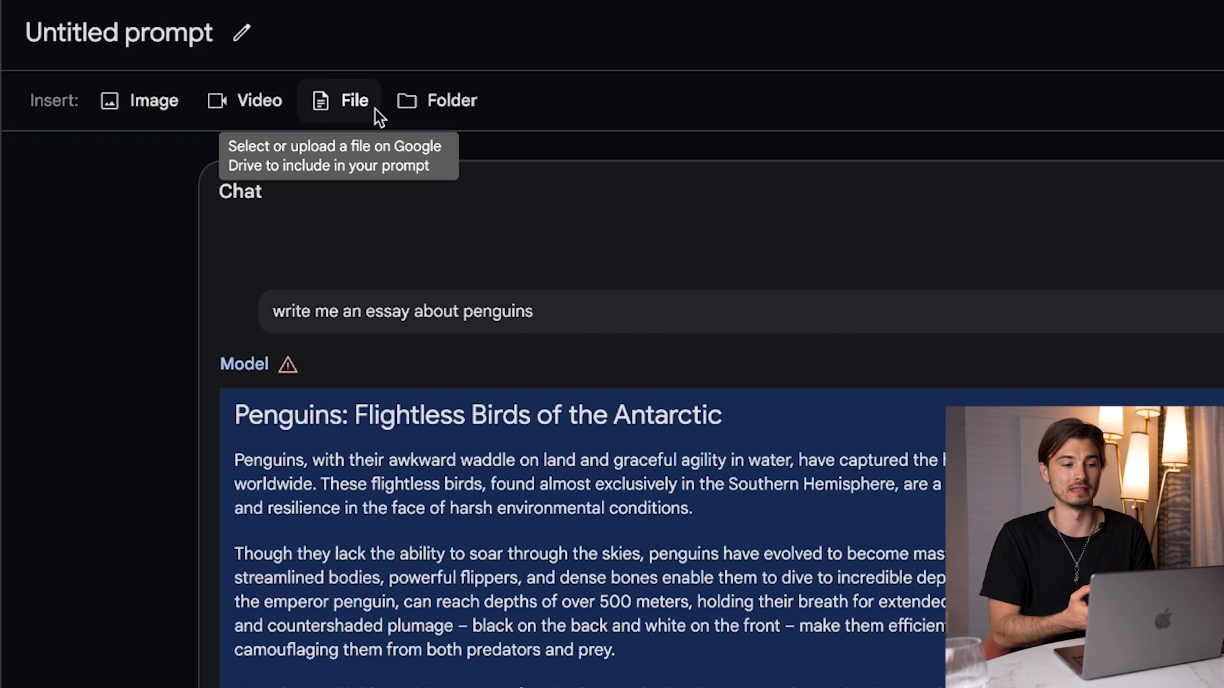
{"action": "mouse_move", "coordinate": [261, 100]}
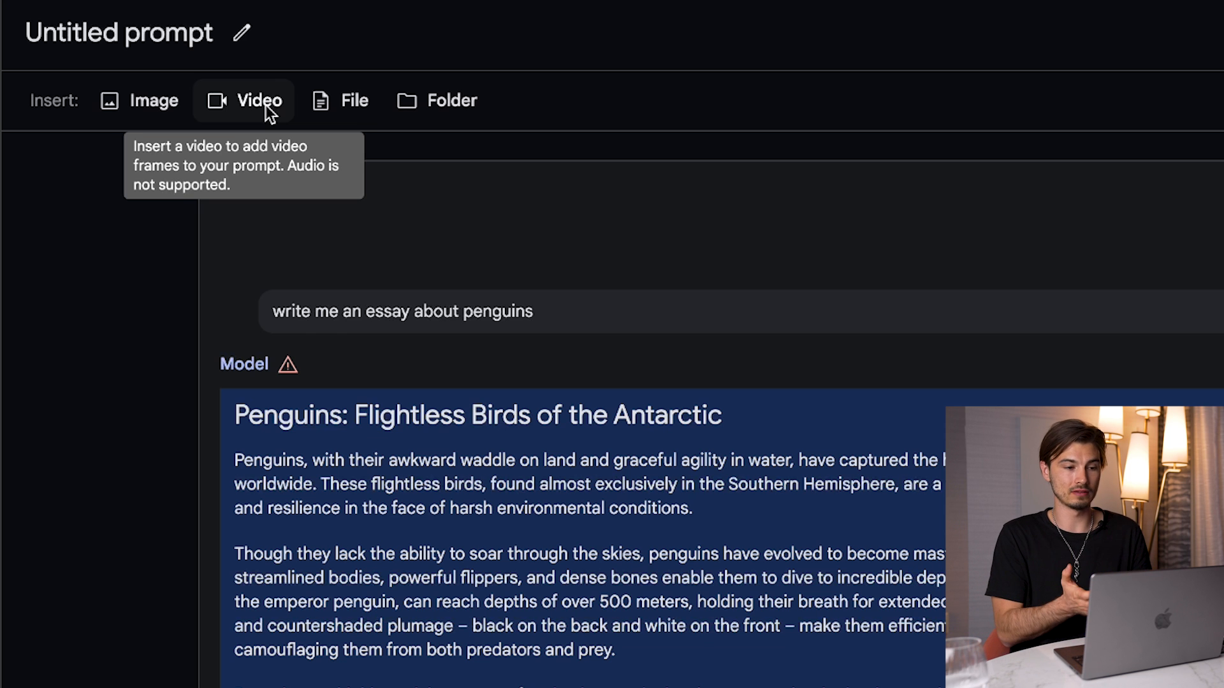
{"action": "left_click", "coordinate": [258, 100]}
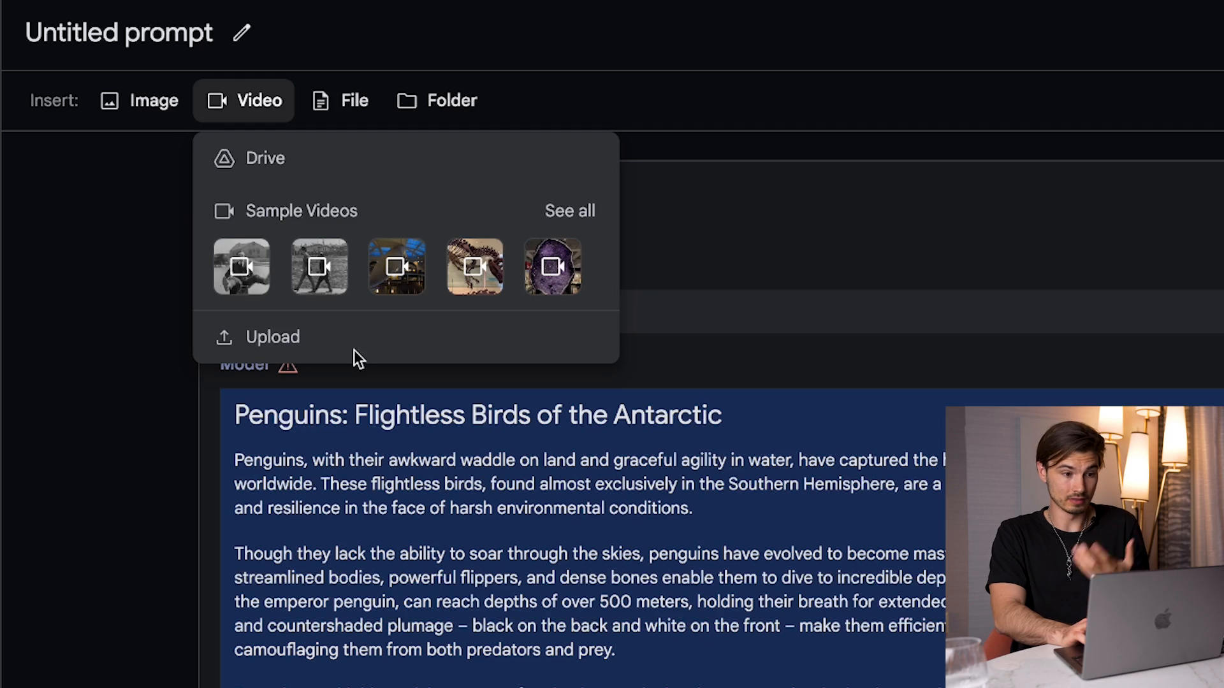
{"action": "mouse_move", "coordinate": [359, 320]}
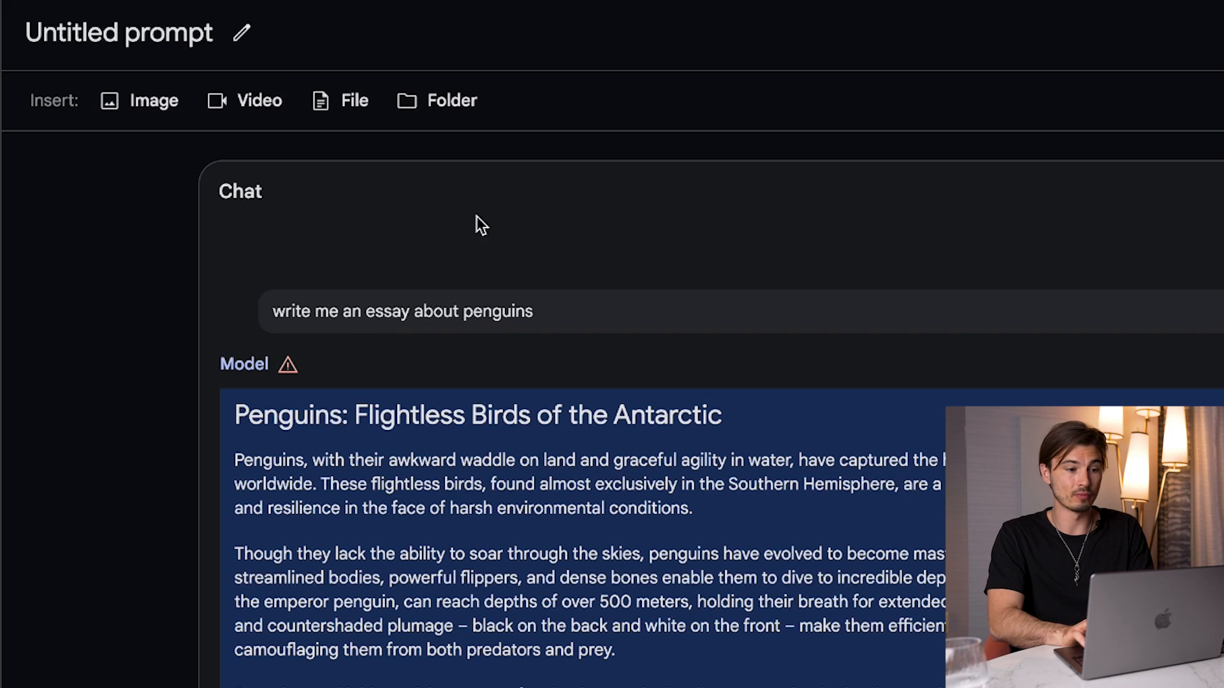
{"action": "mouse_move", "coordinate": [355, 100]}
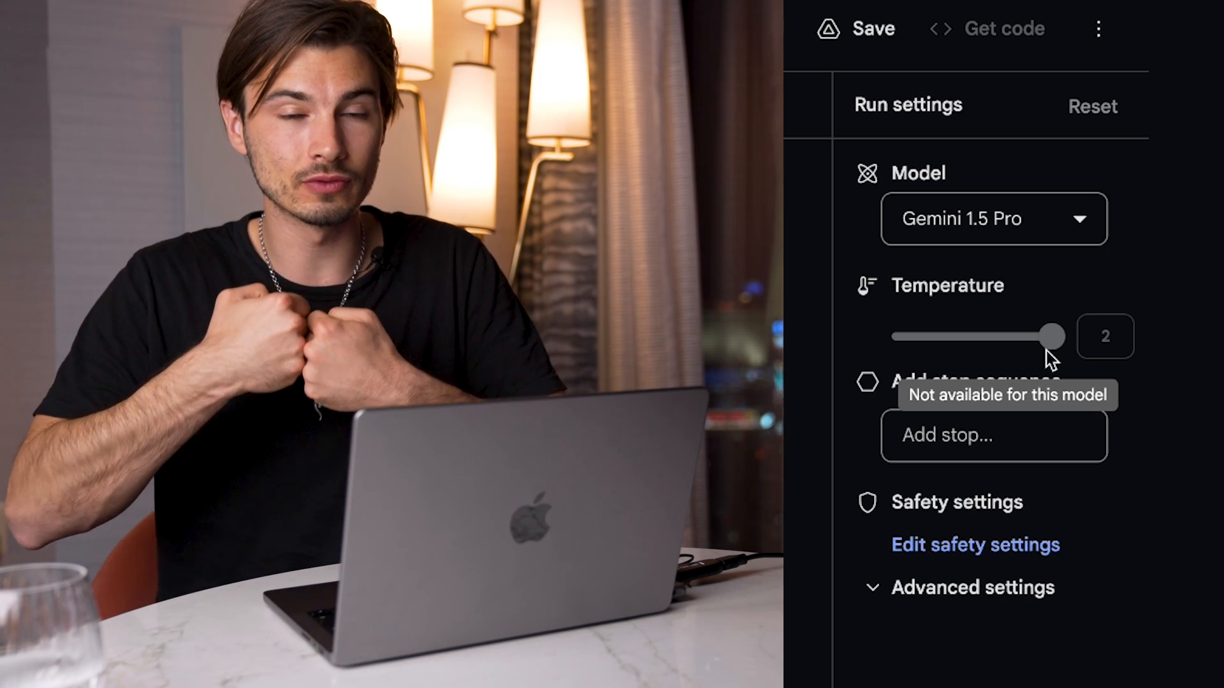
{"action": "left_click_drag", "start_coordinate": [1050, 336], "coordinate": [913, 336]}
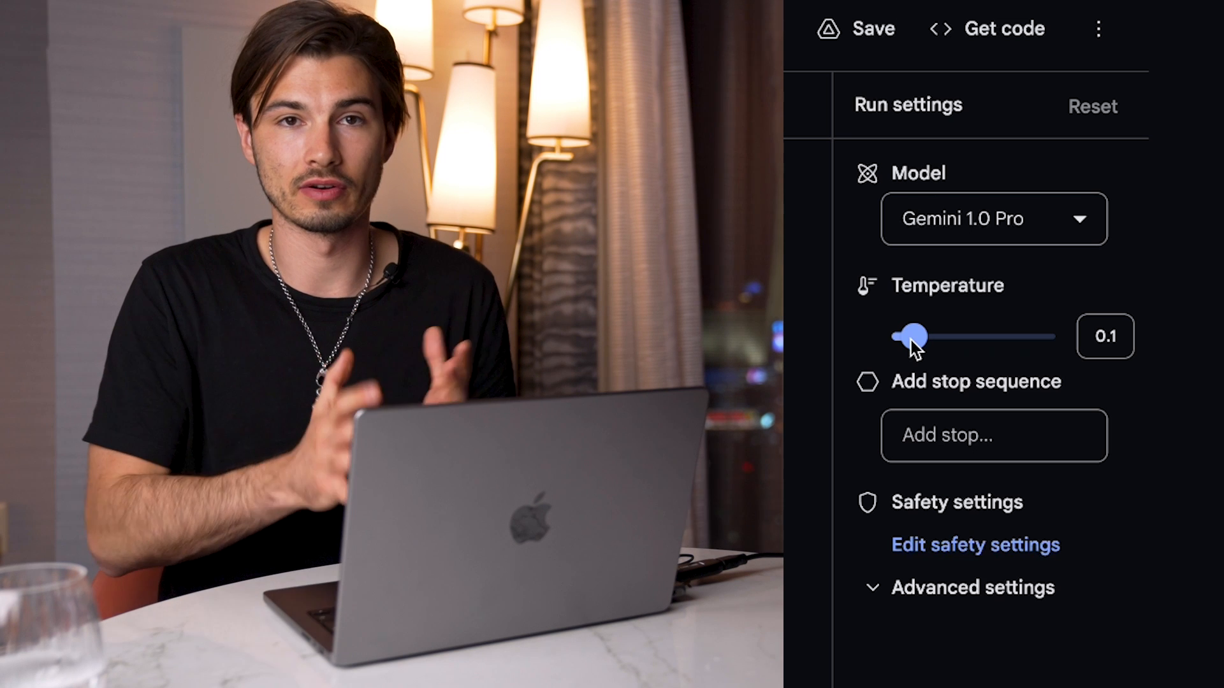
{"action": "left_click_drag", "start_coordinate": [915, 336], "coordinate": [1054, 337]}
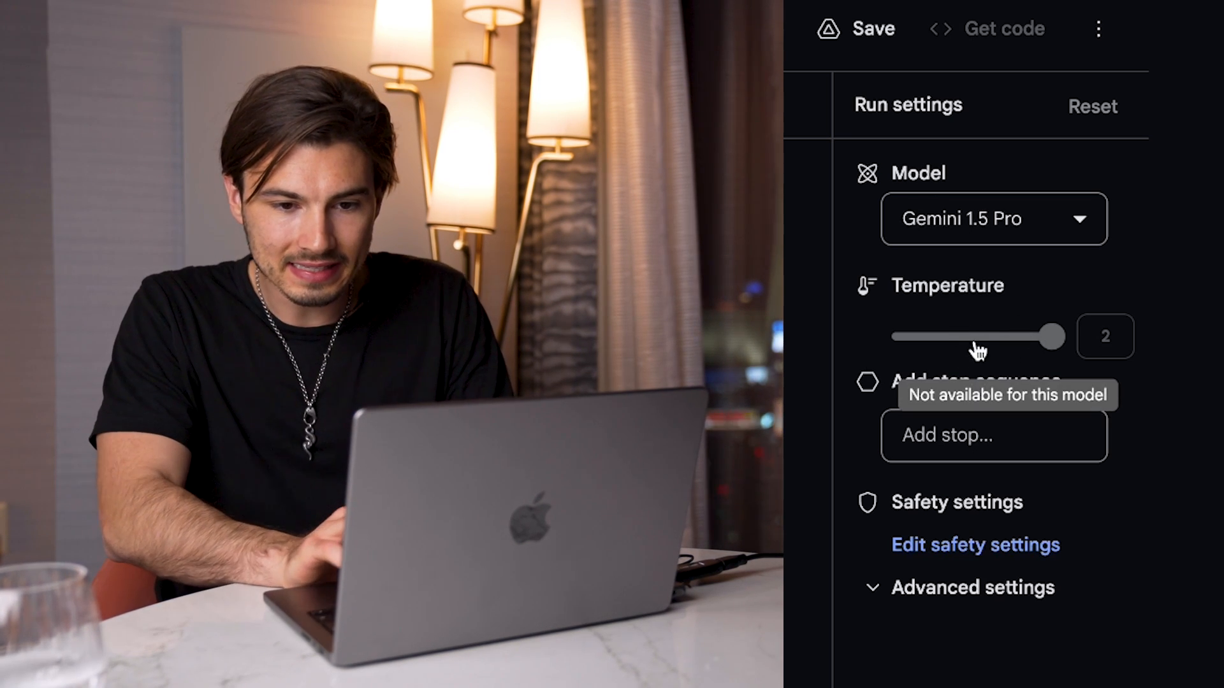
{"action": "left_click_drag", "start_coordinate": [1054, 336], "coordinate": [1039, 336]}
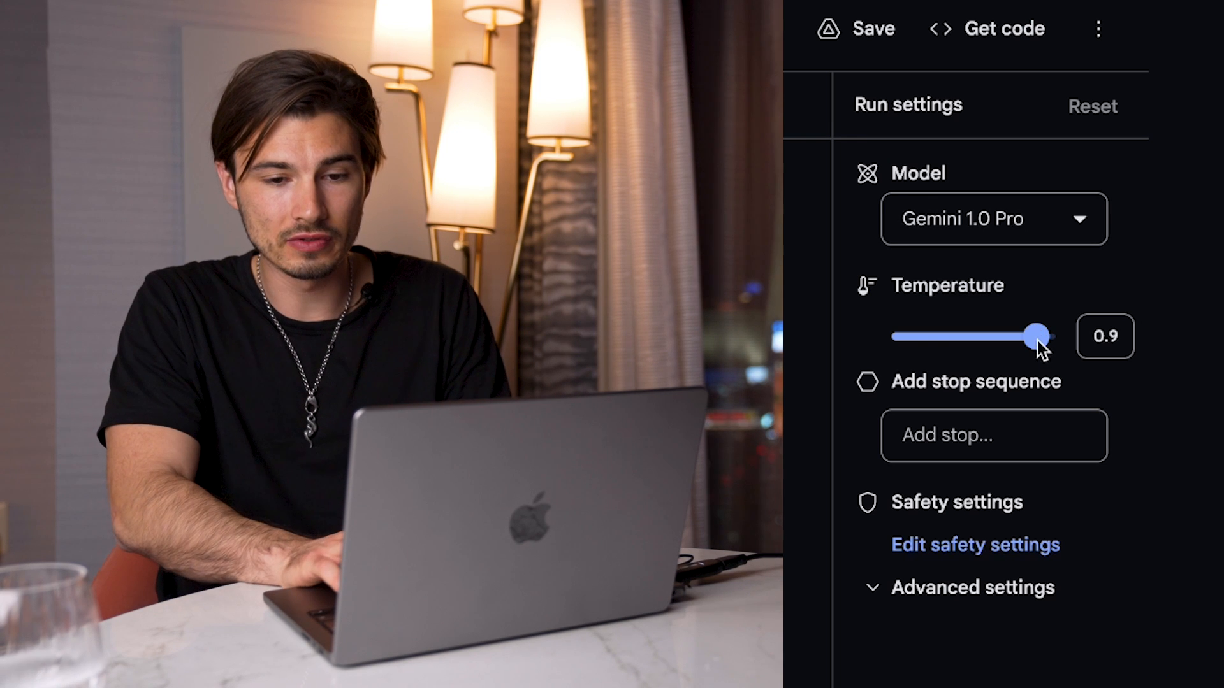
{"action": "left_click", "coordinate": [993, 218]}
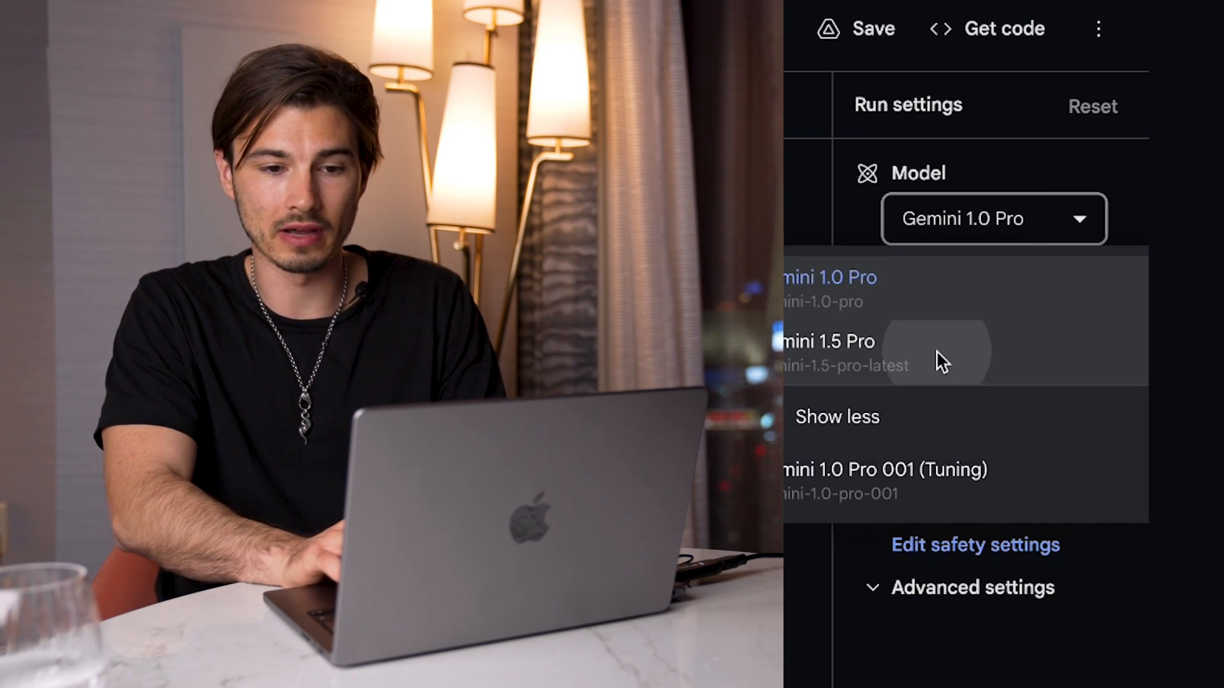
{"action": "left_click", "coordinate": [824, 341]}
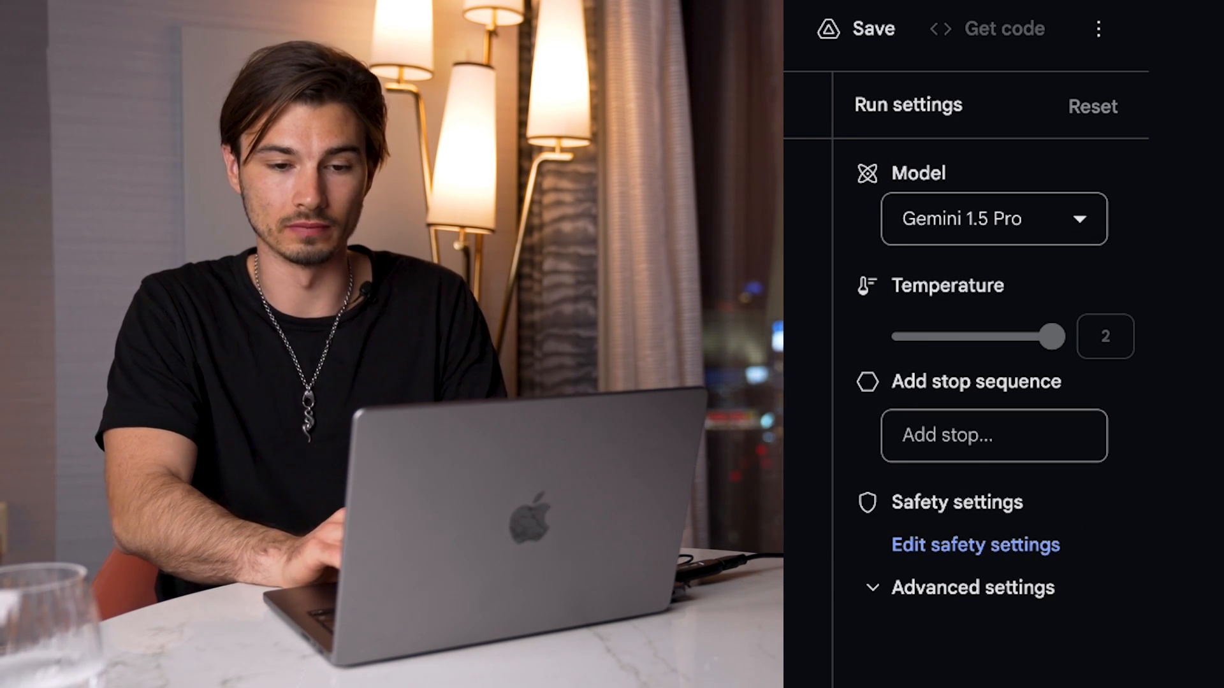
{"action": "left_click", "coordinate": [994, 435]}
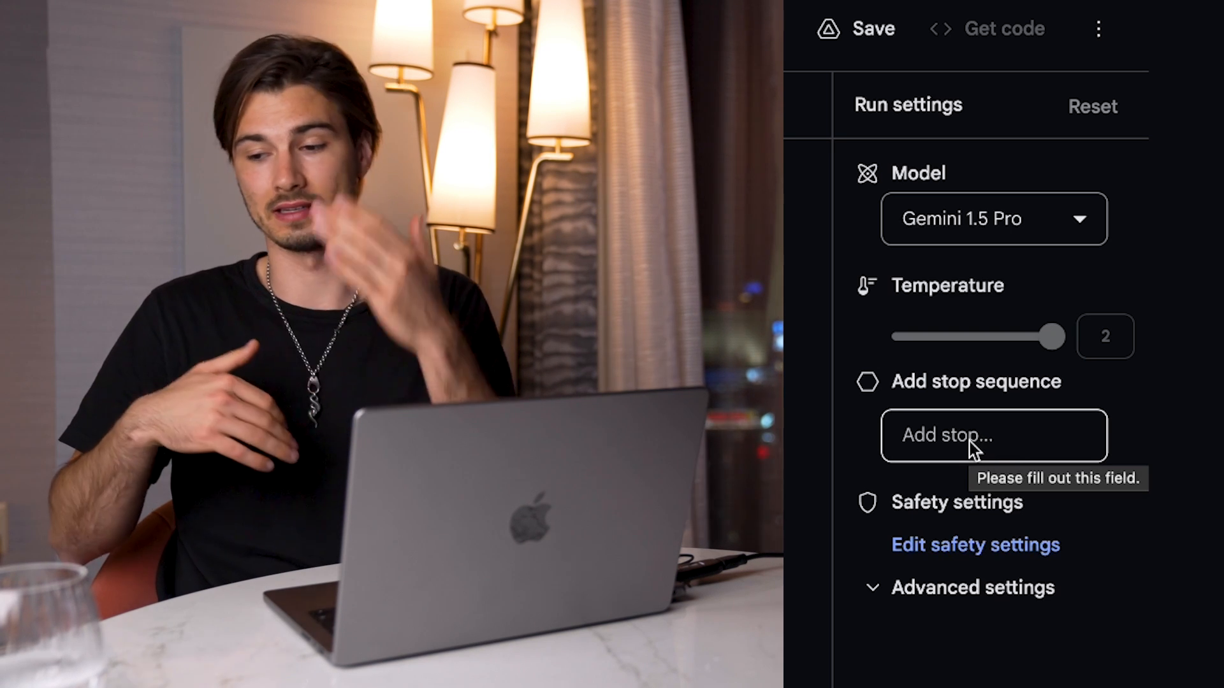
{"action": "type", "text": "11"}
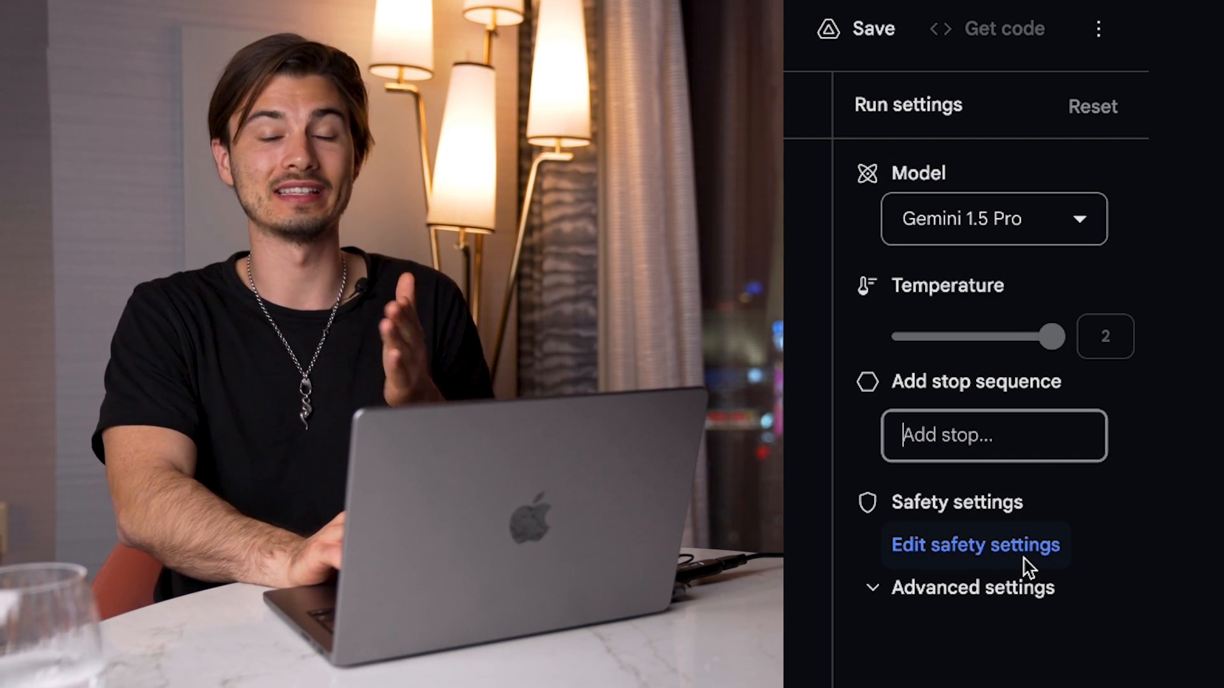
- Set harassment, hate speech, sexually explicit and dangerous content filters to Block few
{"action": "left_click", "coordinate": [975, 545]}
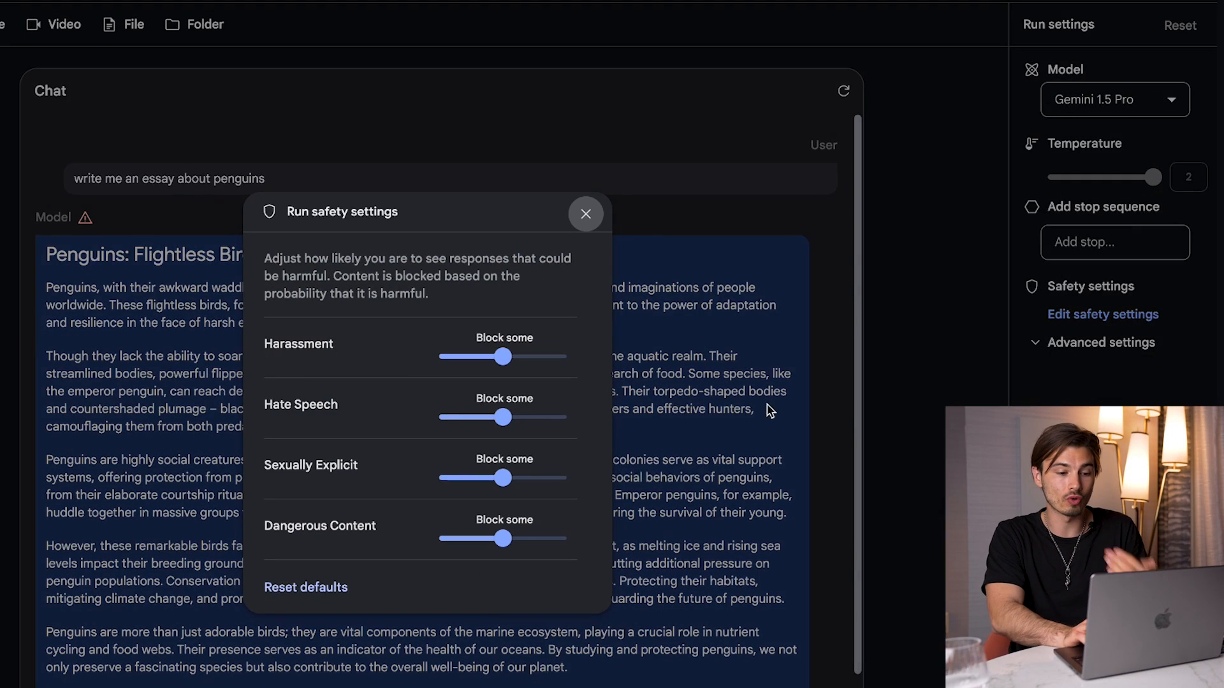
{"action": "mouse_move", "coordinate": [565, 351]}
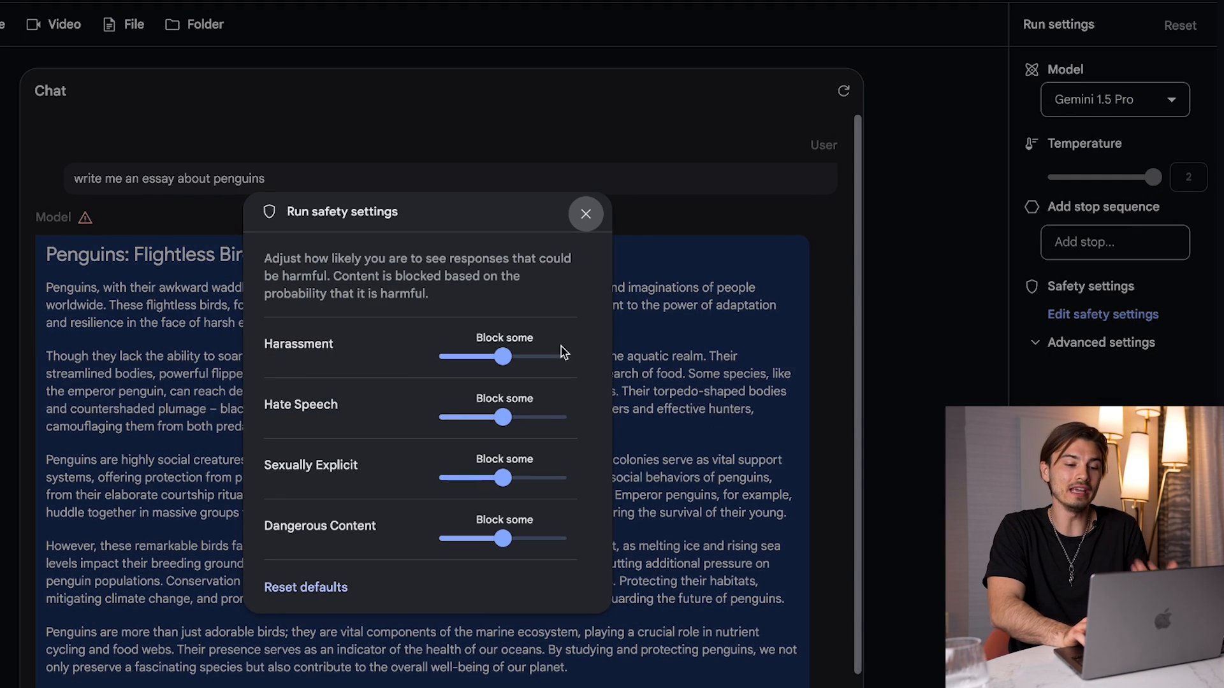
{"action": "mouse_move", "coordinate": [503, 357]}
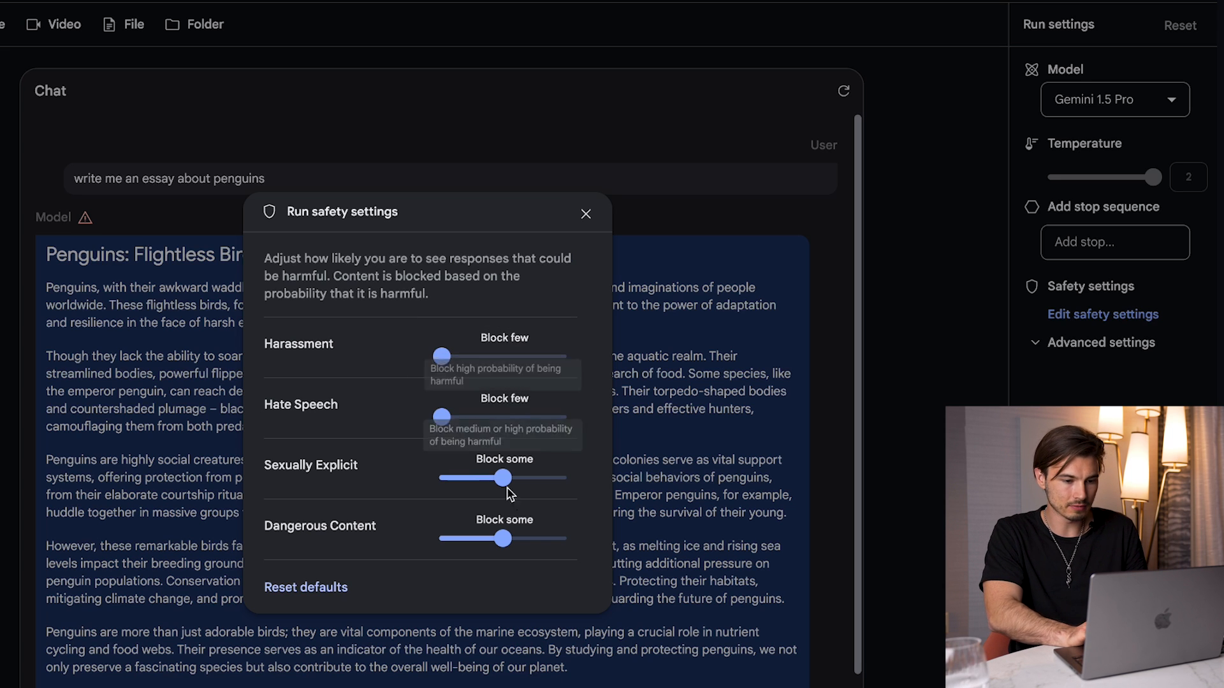
{"action": "left_click", "coordinate": [305, 587]}
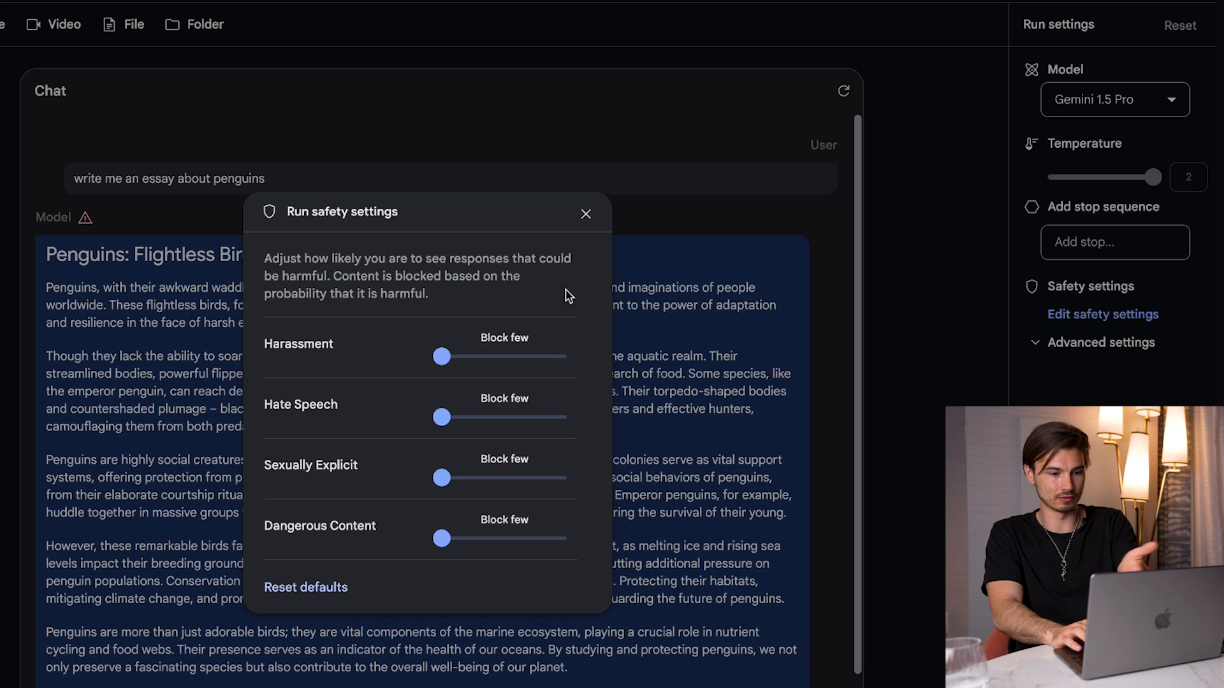
{"action": "left_click", "coordinate": [585, 214]}
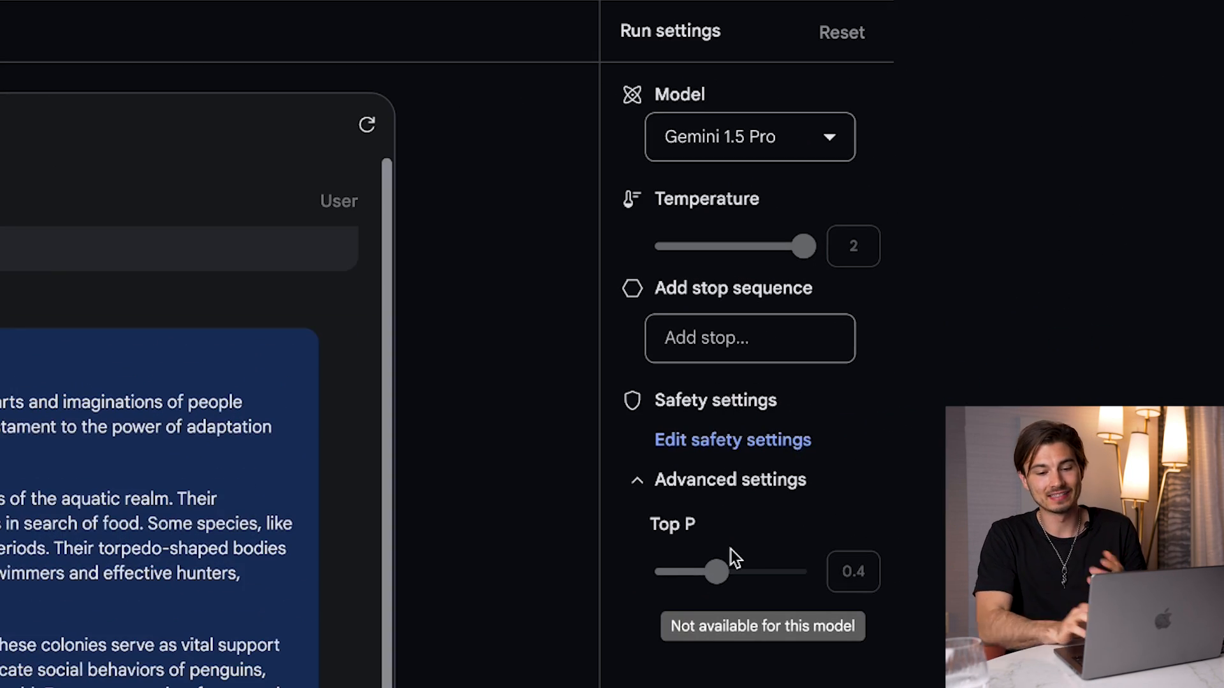
{"action": "mouse_move", "coordinate": [734, 554]}
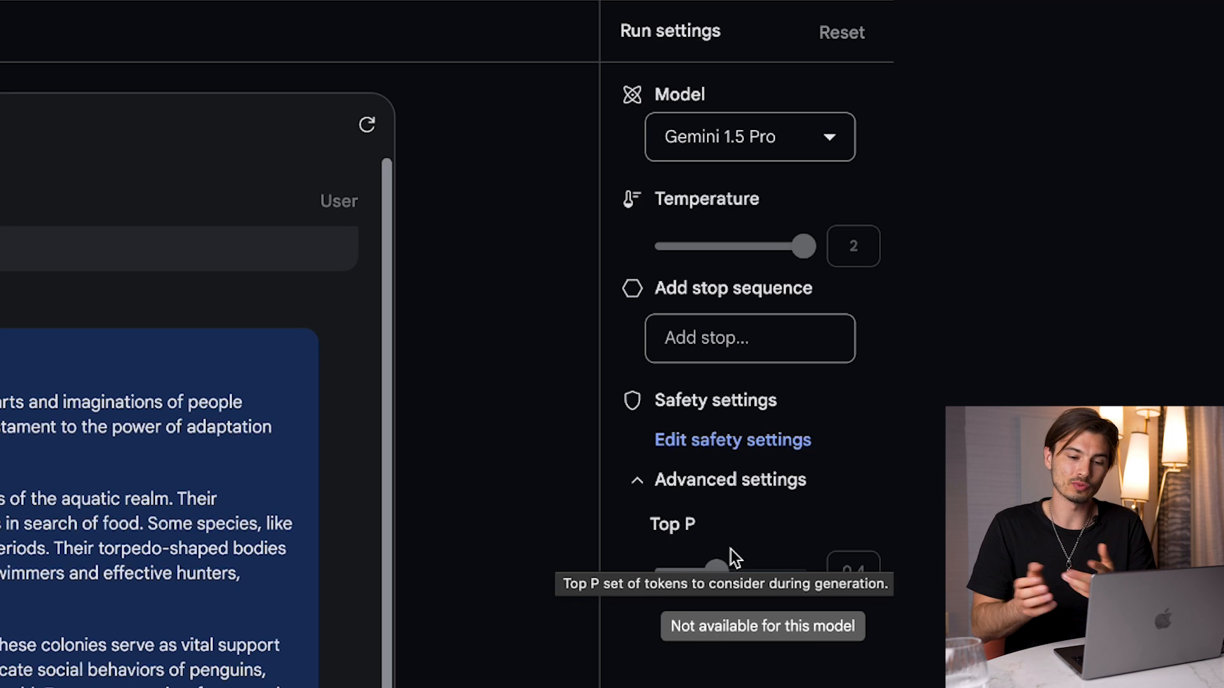
{"action": "mouse_move", "coordinate": [706, 201]}
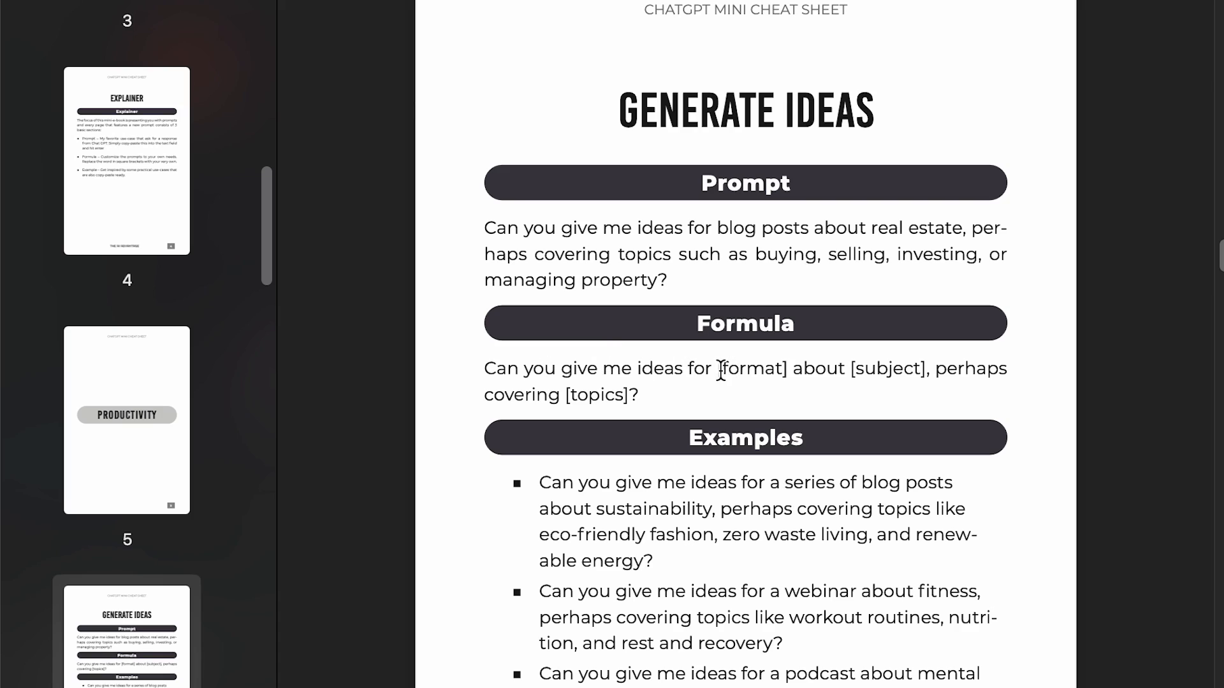
- Select a placeholder word in the Generate Ideas page's prompt formula
{"action": "double_click", "coordinate": [888, 368]}
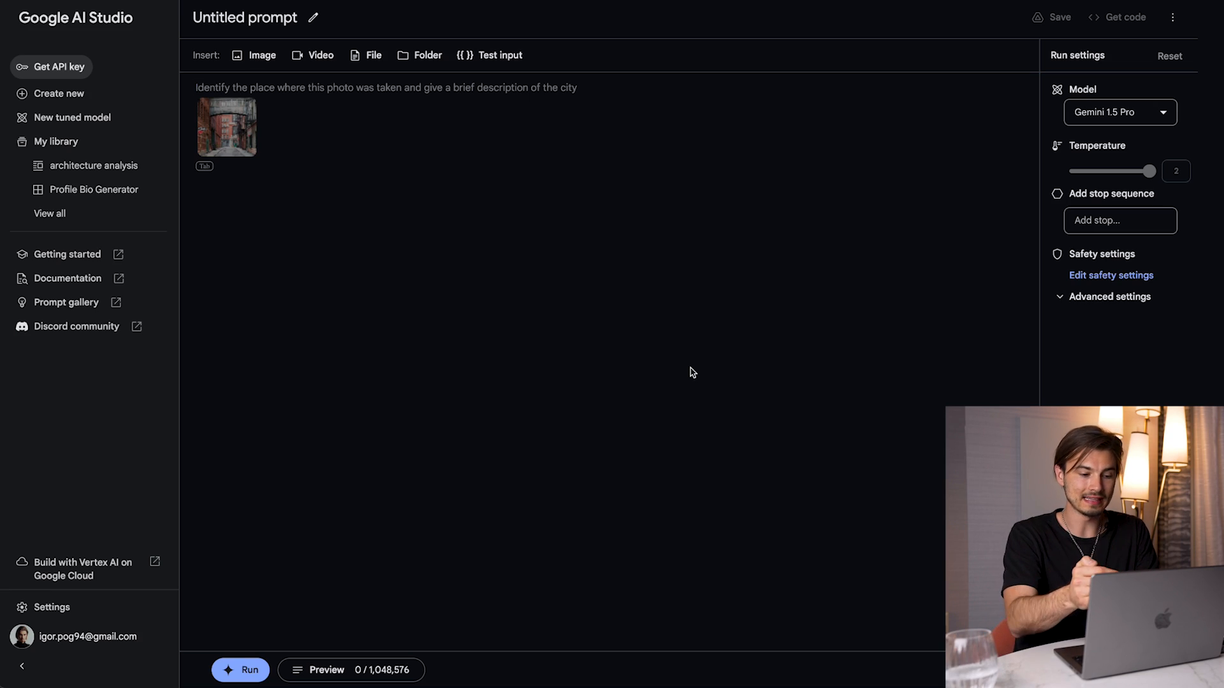
- Open the architecture analysis prompt, view its Test your prompt table, and insert a test input
{"action": "left_click", "coordinate": [97, 164]}
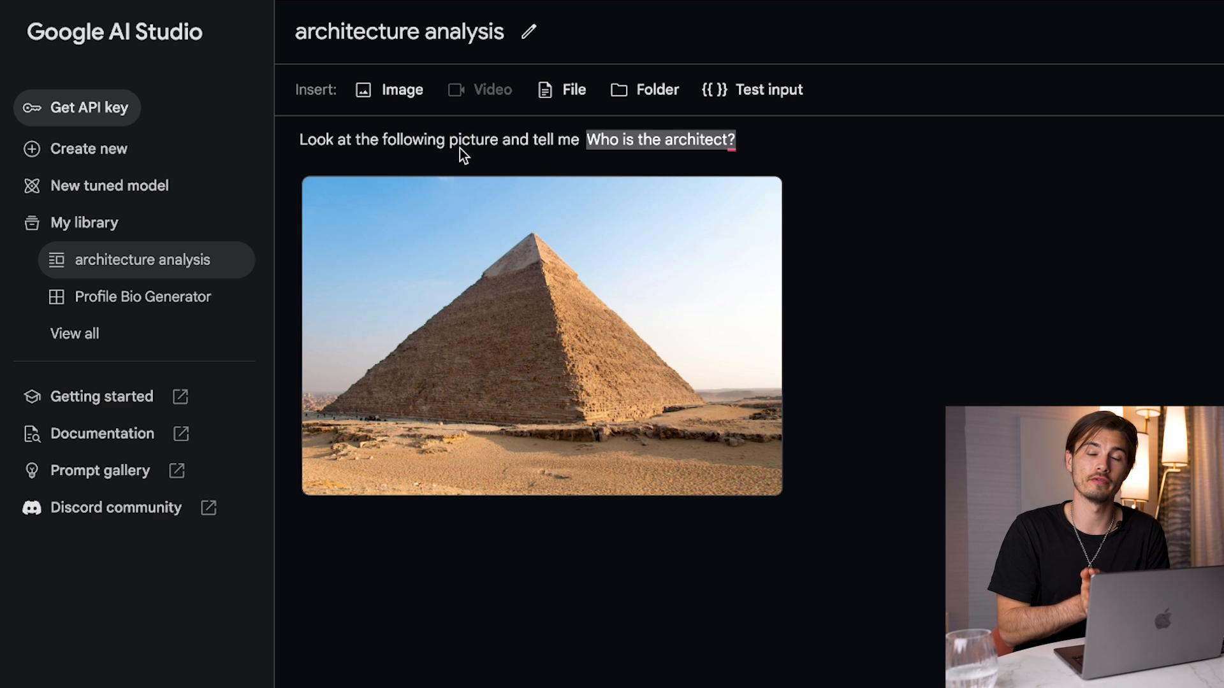
{"action": "scroll", "scroll_direction": "down", "scroll_amount": 3}
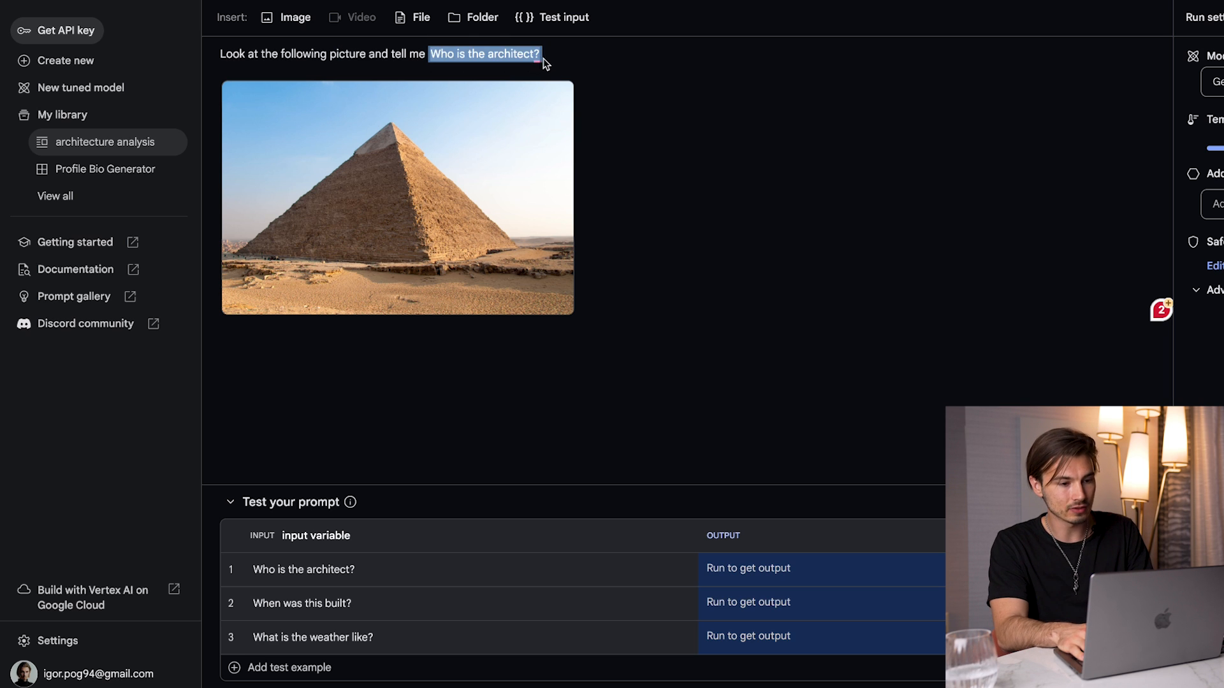
{"action": "mouse_move", "coordinate": [565, 17]}
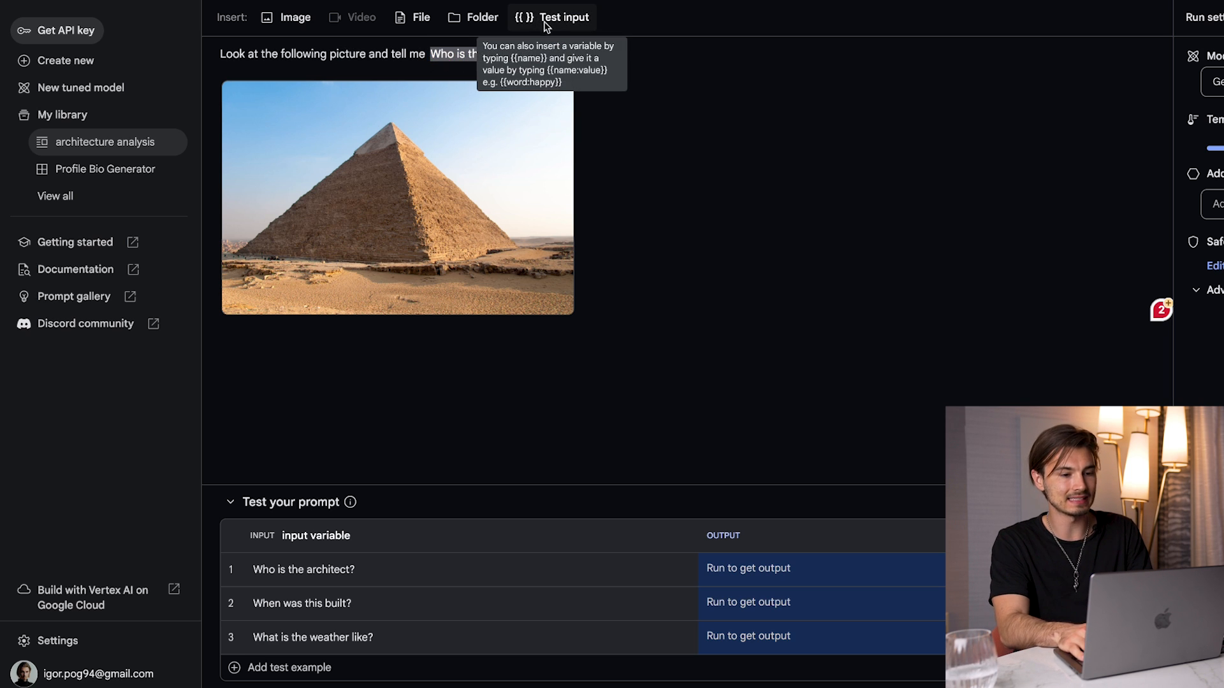
{"action": "left_click", "coordinate": [66, 60]}
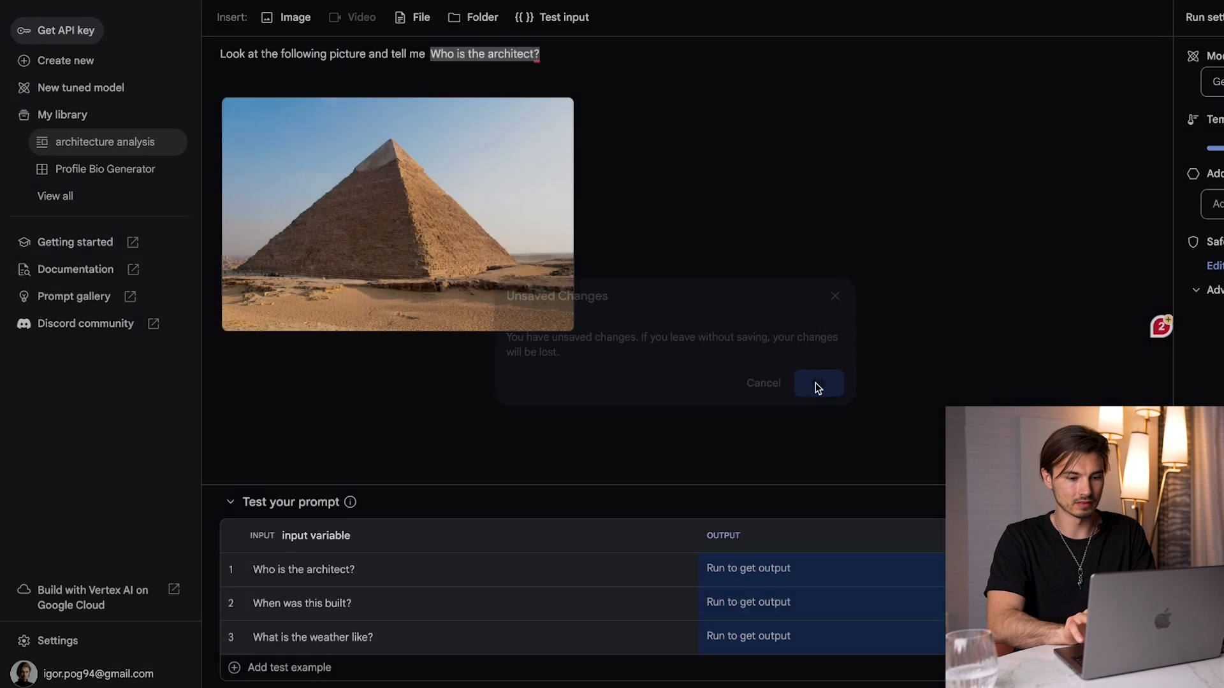
- Discard the unsaved changes and name the test variable 'fact'
{"action": "left_click", "coordinate": [818, 383]}
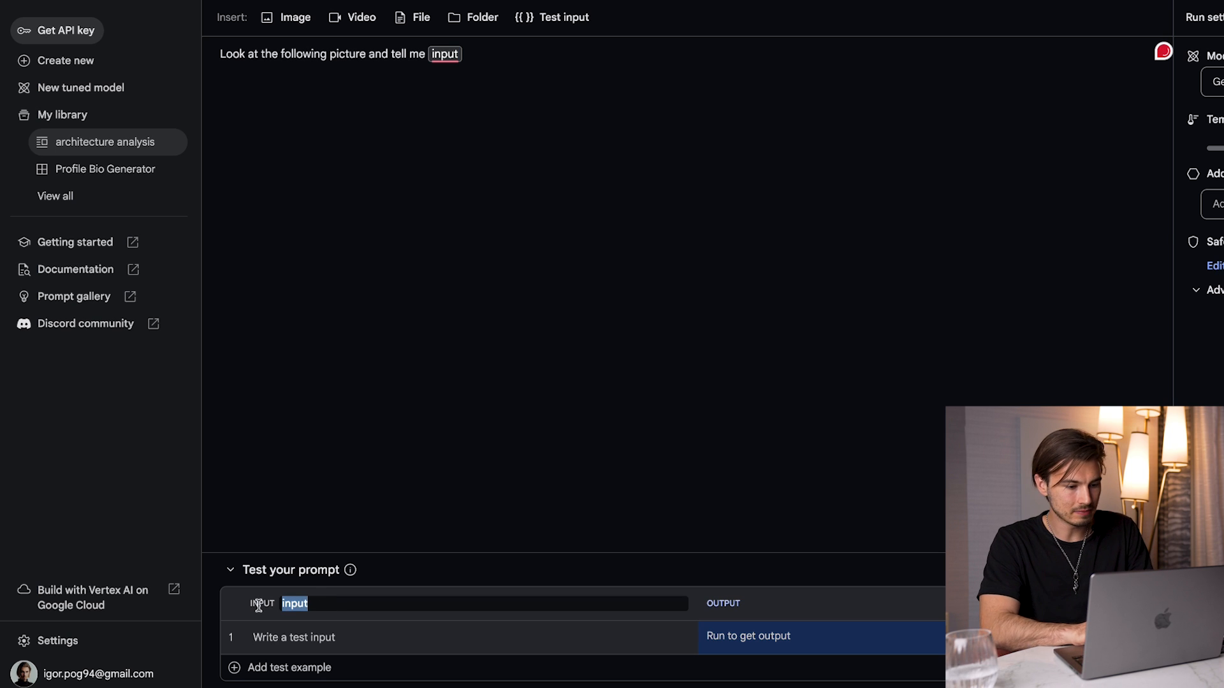
{"action": "type", "text": "fact"}
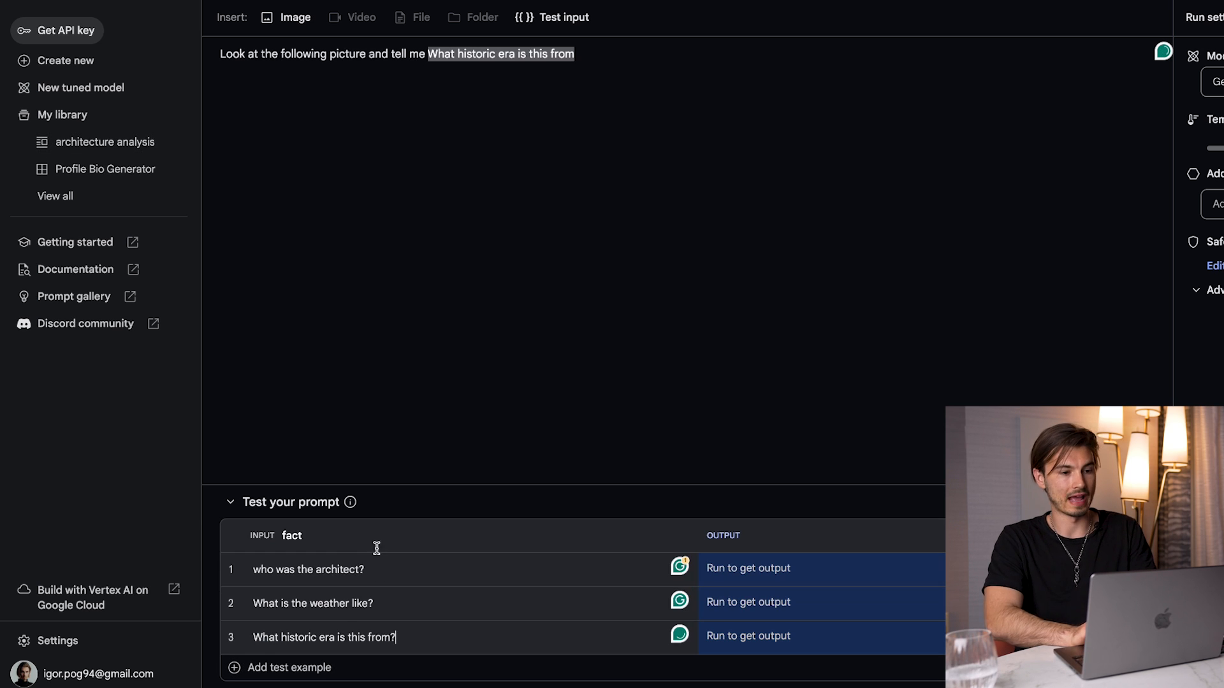
{"action": "mouse_move", "coordinate": [310, 63]}
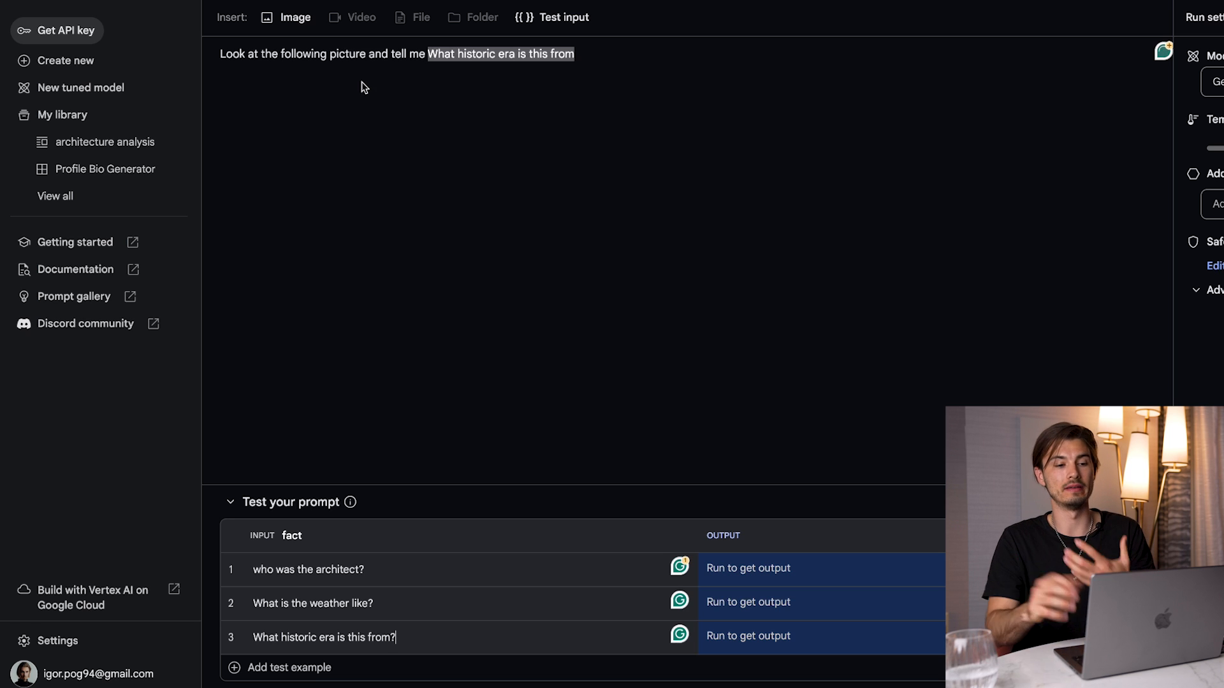
{"action": "left_click", "coordinate": [296, 17]}
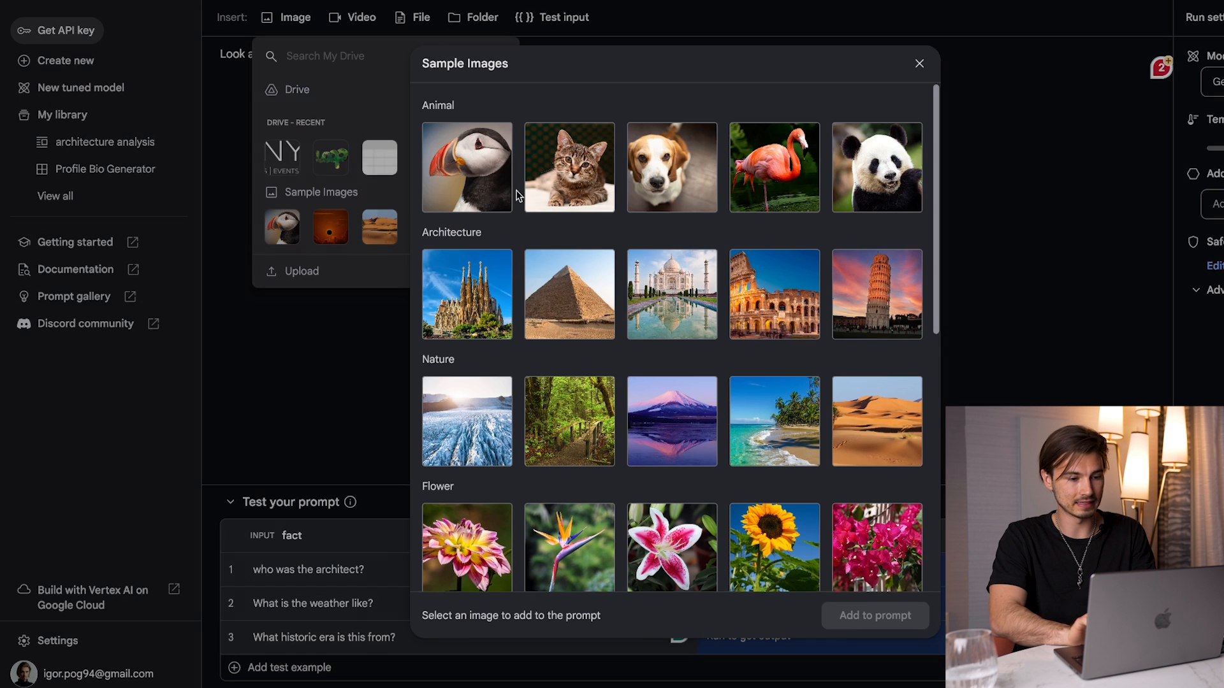
- Add the pyramid sample image and get answers to the three test questions
{"action": "left_click", "coordinate": [569, 293]}
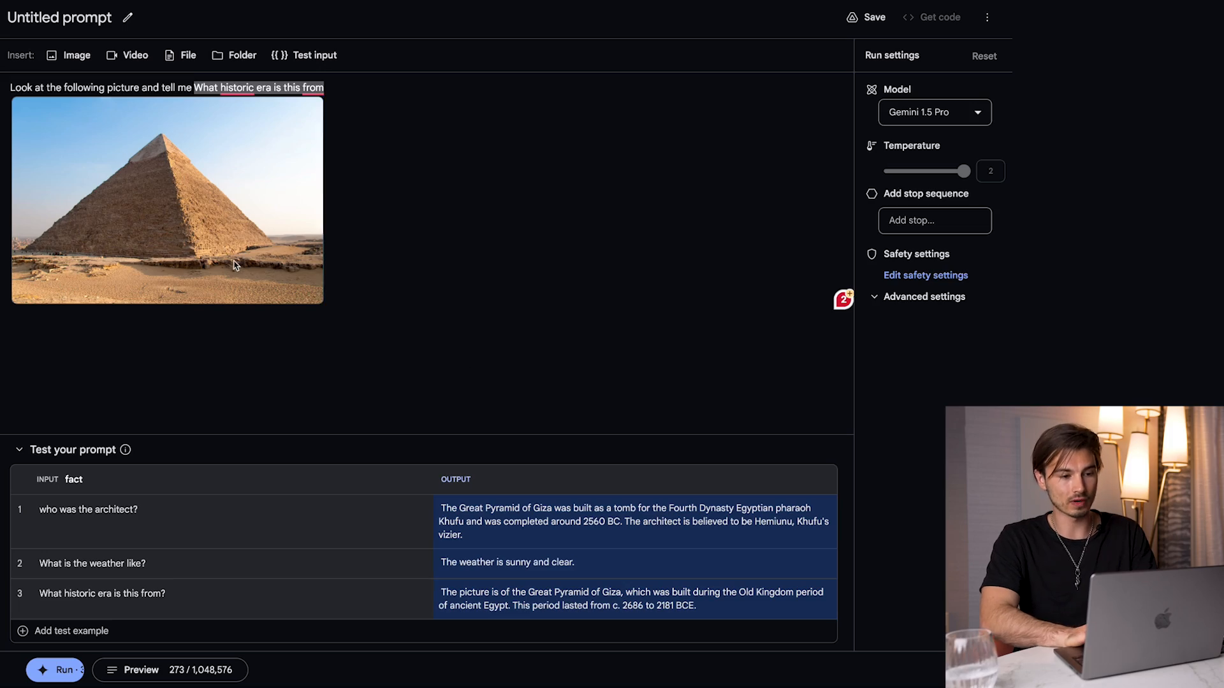
{"action": "left_click", "coordinate": [872, 17]}
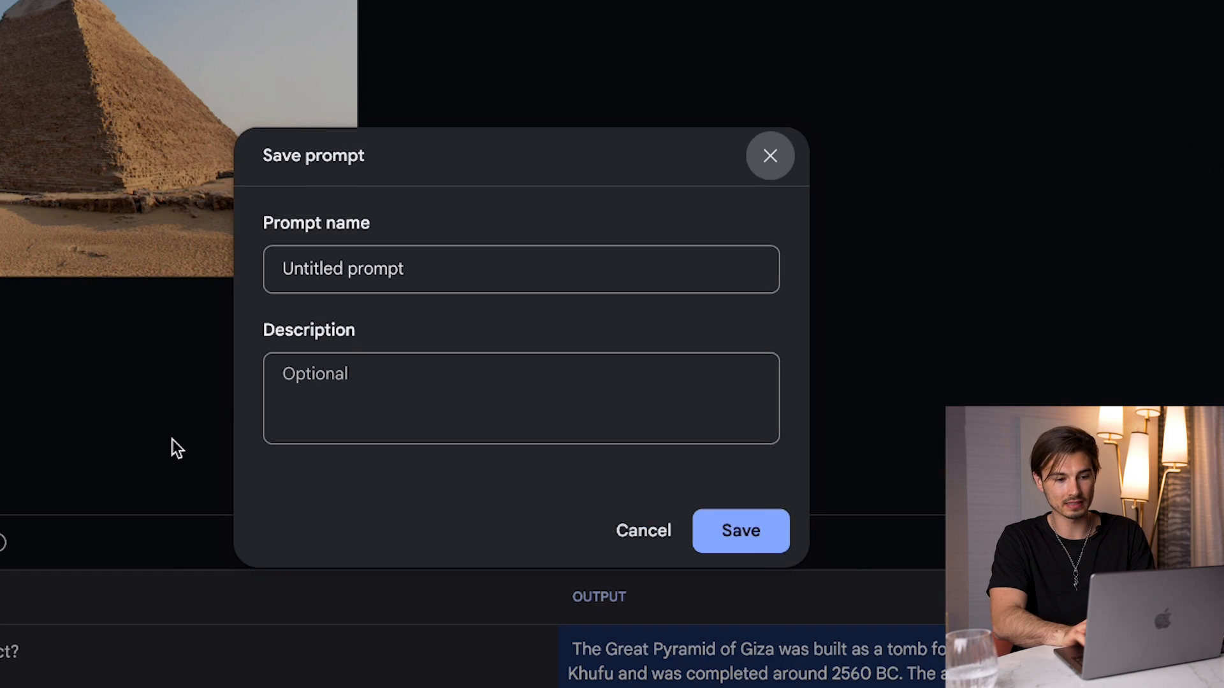
- Enter 'Architecture Analyst' as the prompt name and save it to the library
{"action": "type", "text": "Architecture Analyst"}
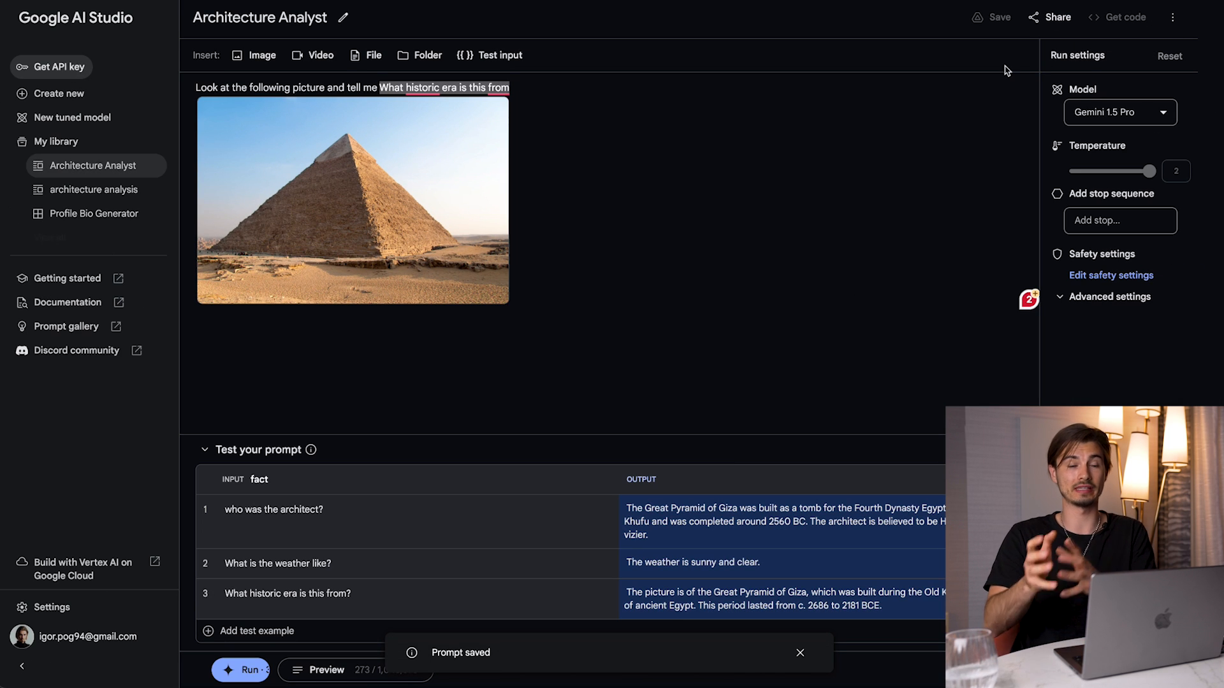
{"action": "mouse_move", "coordinate": [94, 189]}
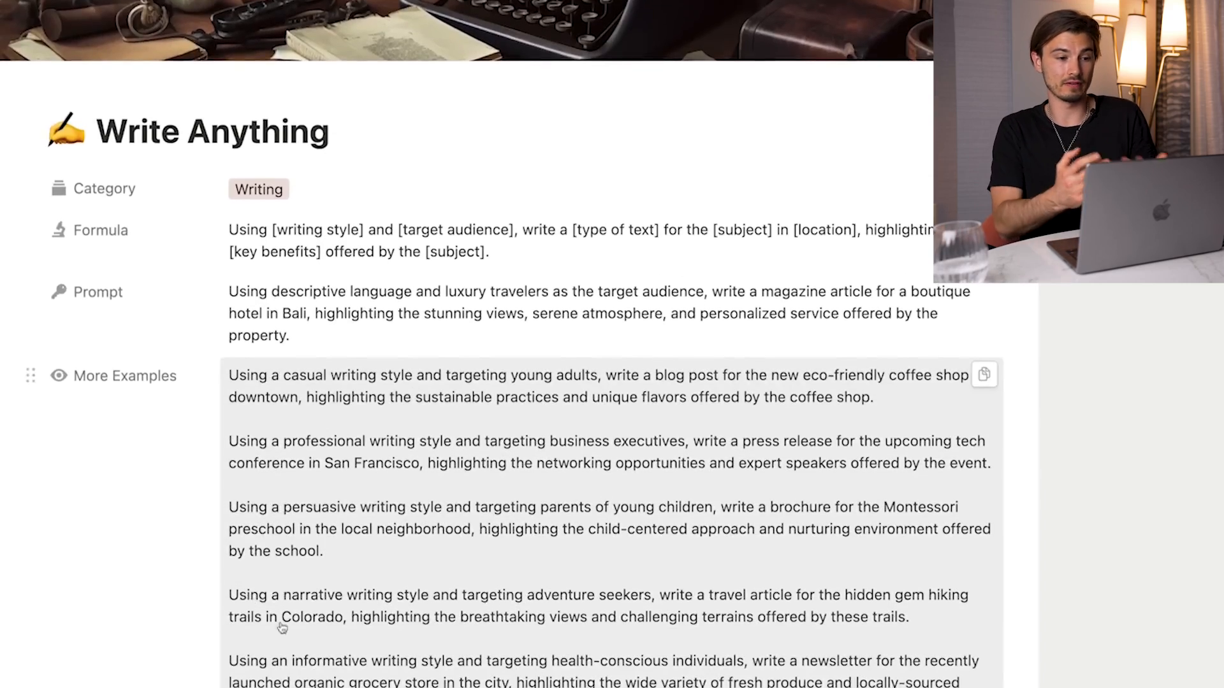
{"action": "scroll", "scroll_direction": "down", "scroll_amount": 3}
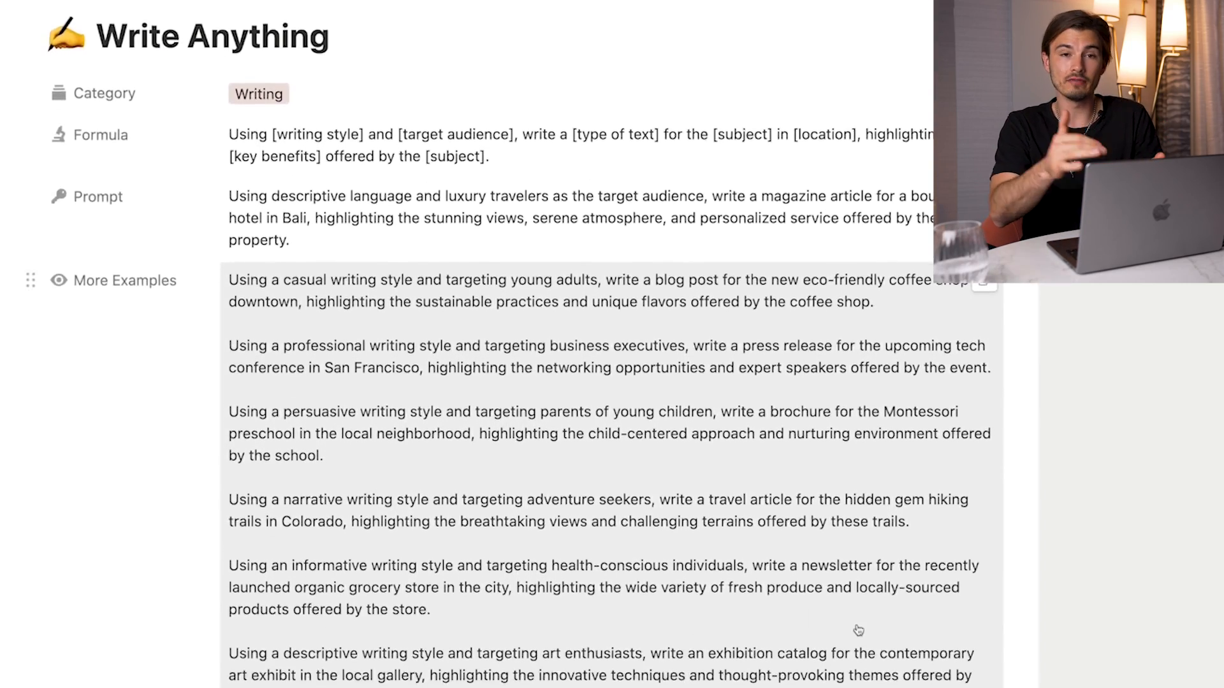
{"action": "scroll", "scroll_direction": "down", "scroll_amount": 3}
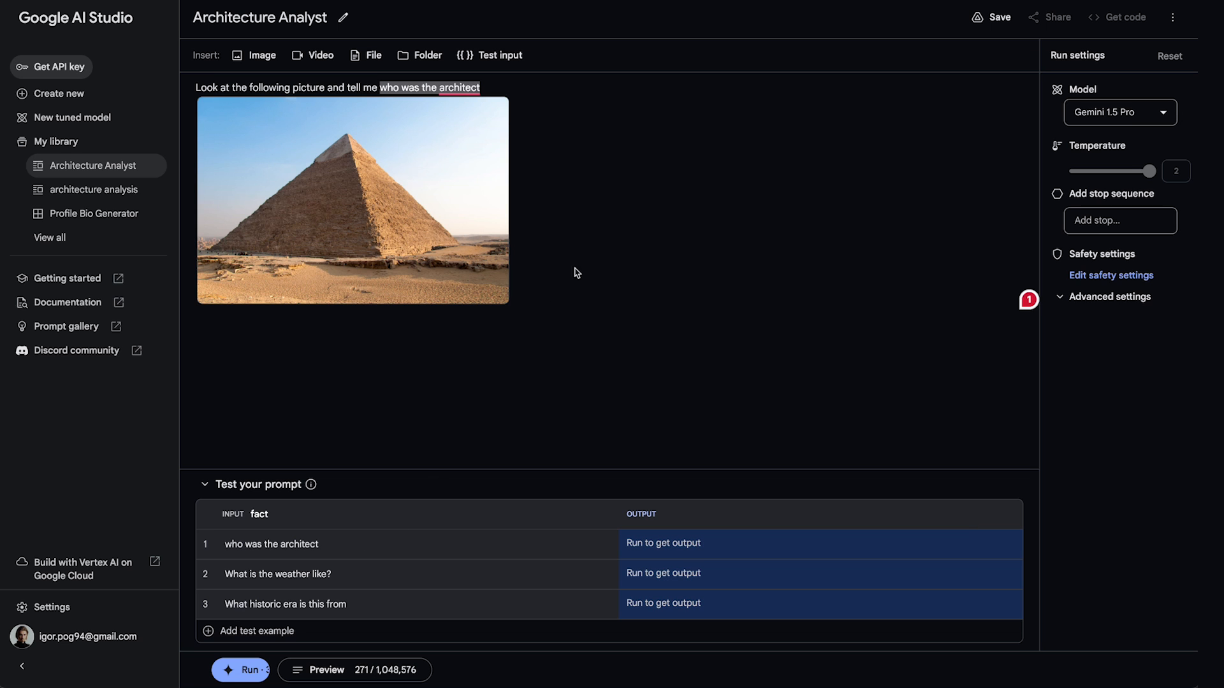
- Add an extra test variable named 'variable 3', then remove the extra variables
{"action": "left_click", "coordinate": [21, 665]}
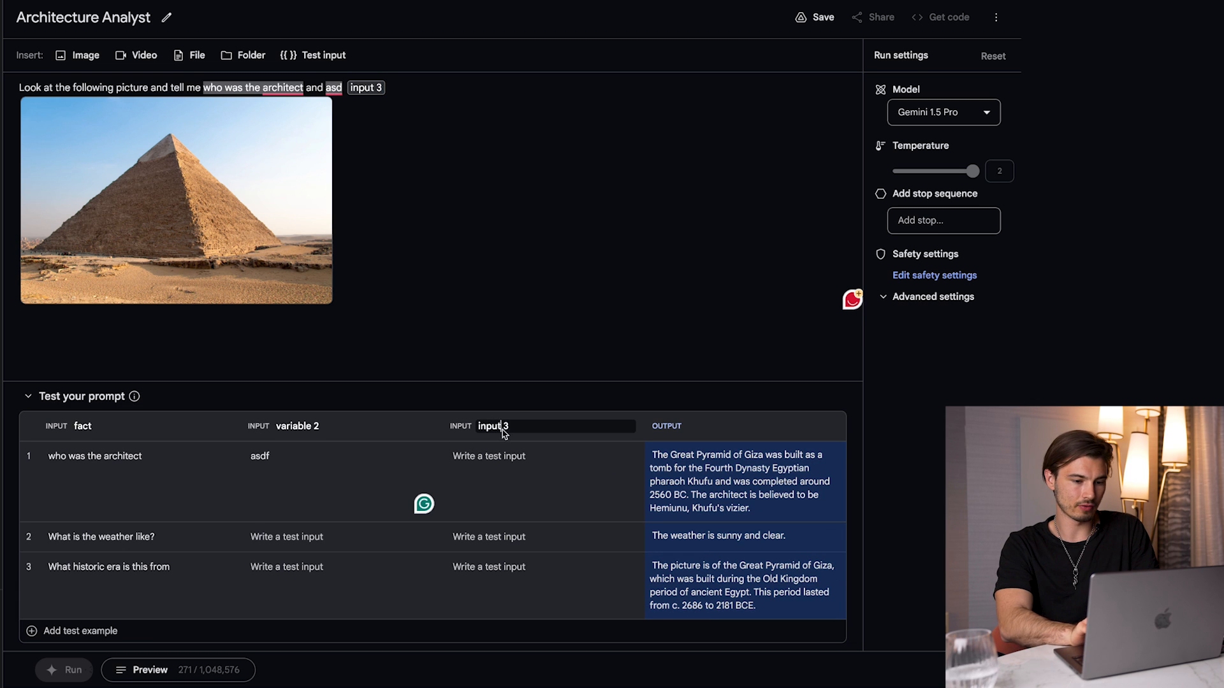
{"action": "type", "text": "variable 3"}
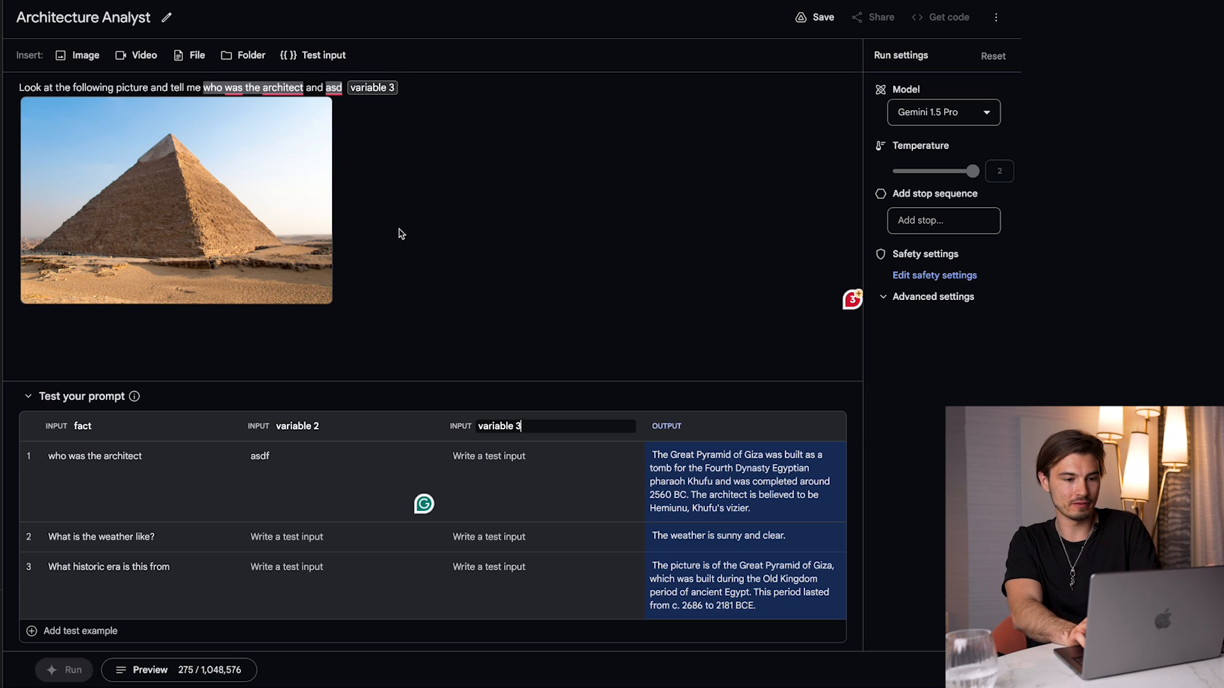
{"action": "left_click", "coordinate": [84, 54]}
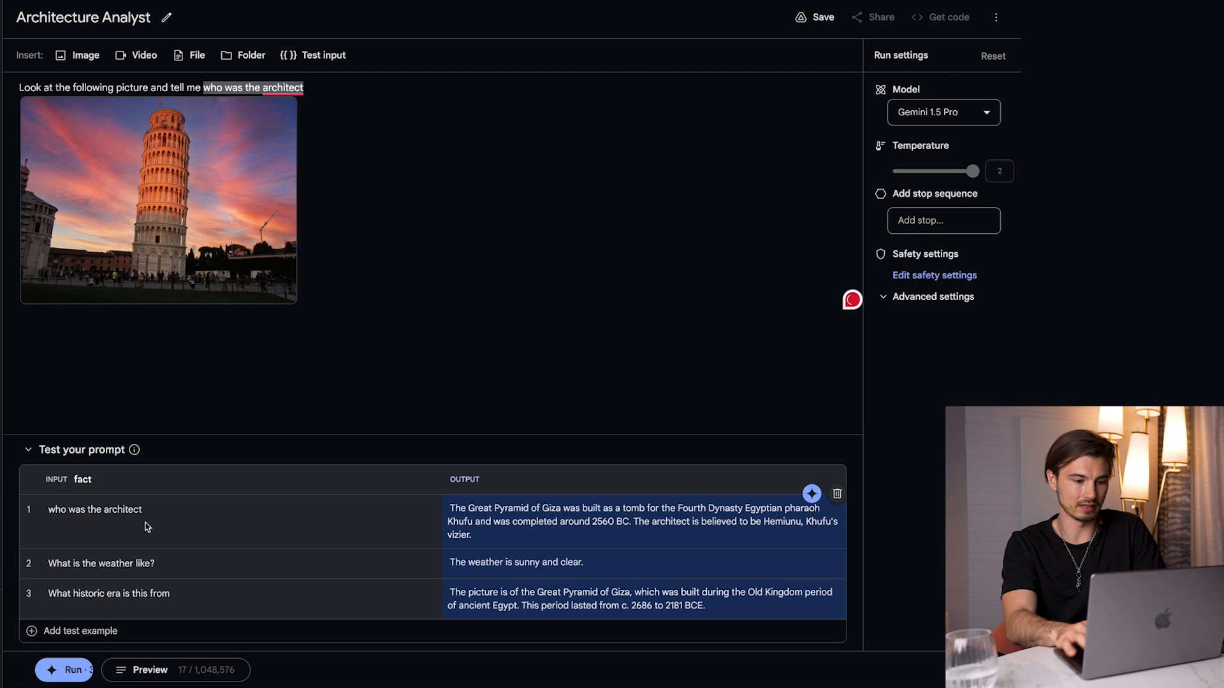
{"action": "left_click", "coordinate": [64, 670]}
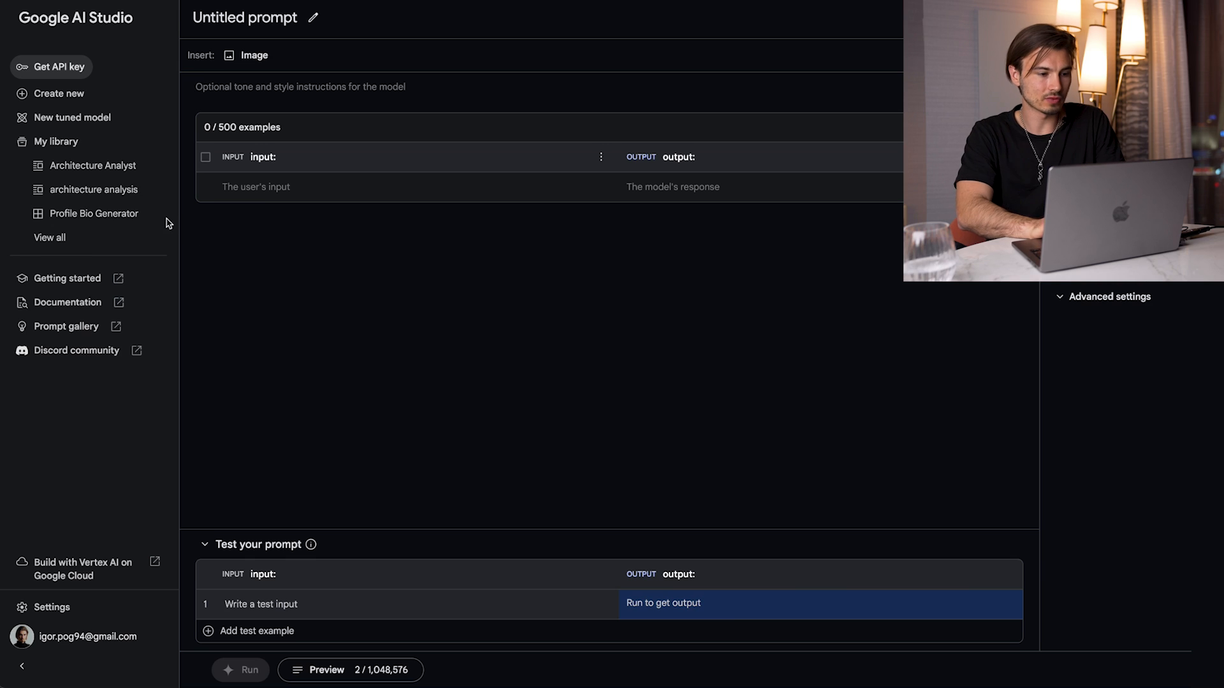
- Open the Profile Bio Generator prompt and rename its output column heading to 'profile description'
{"action": "left_click", "coordinate": [94, 213]}
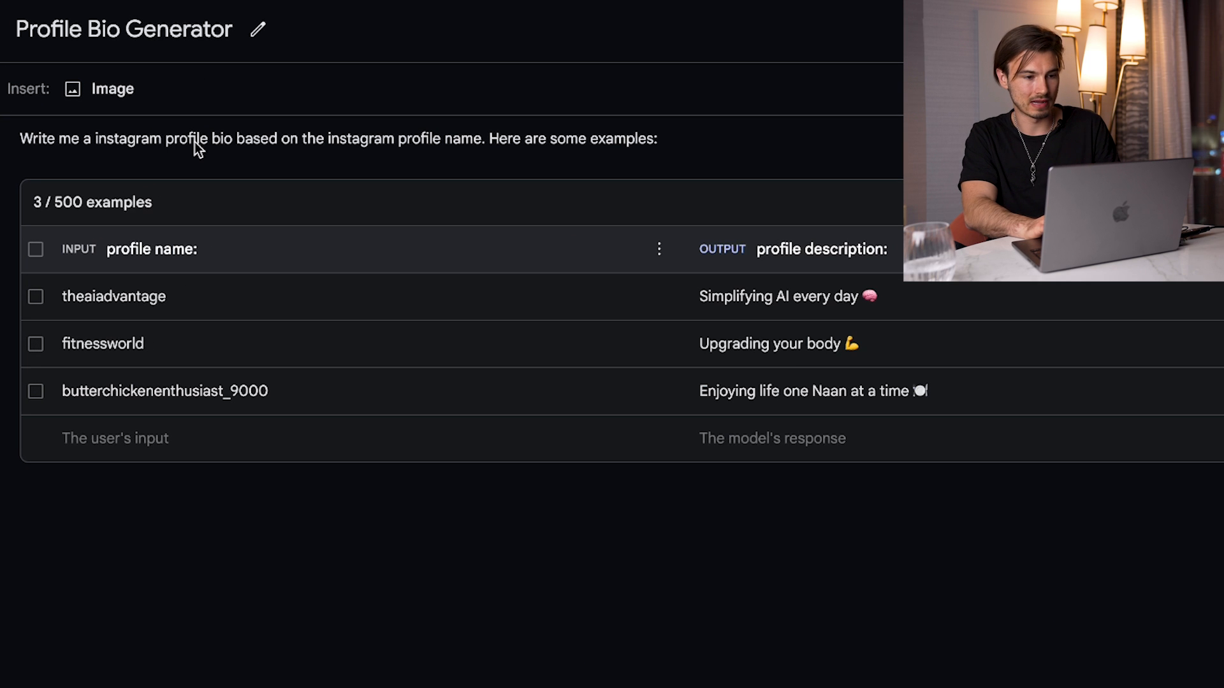
{"action": "mouse_move", "coordinate": [522, 167]}
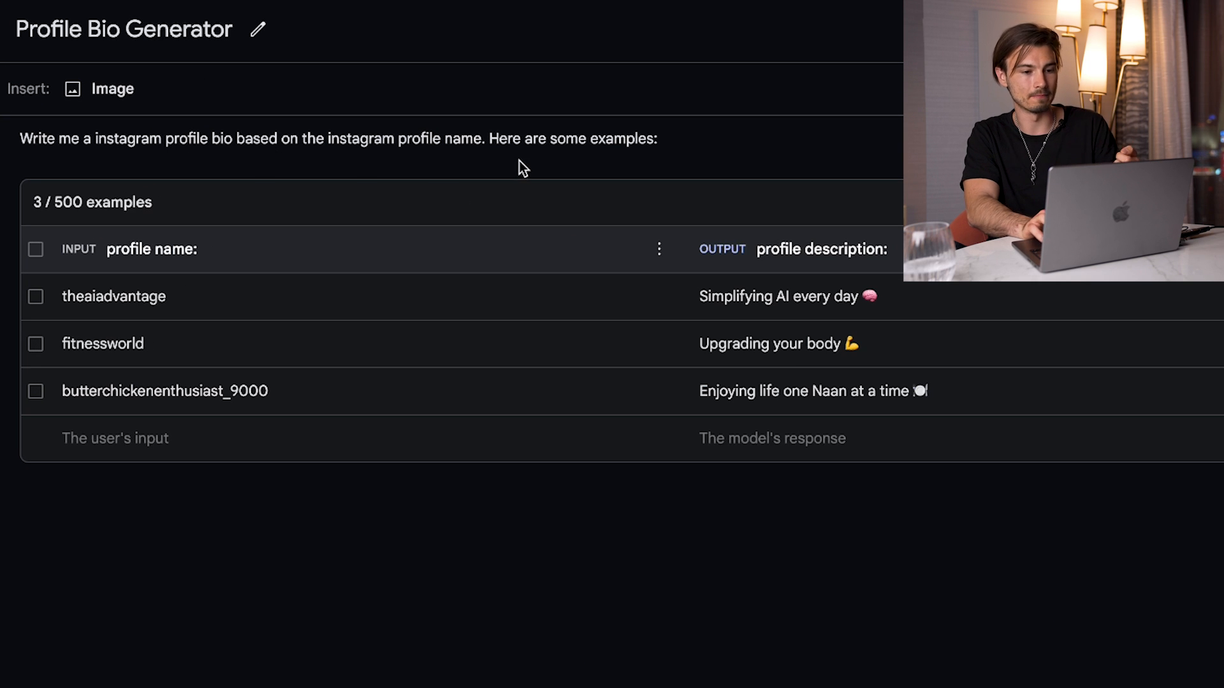
{"action": "left_click_drag", "start_coordinate": [490, 139], "coordinate": [657, 138]}
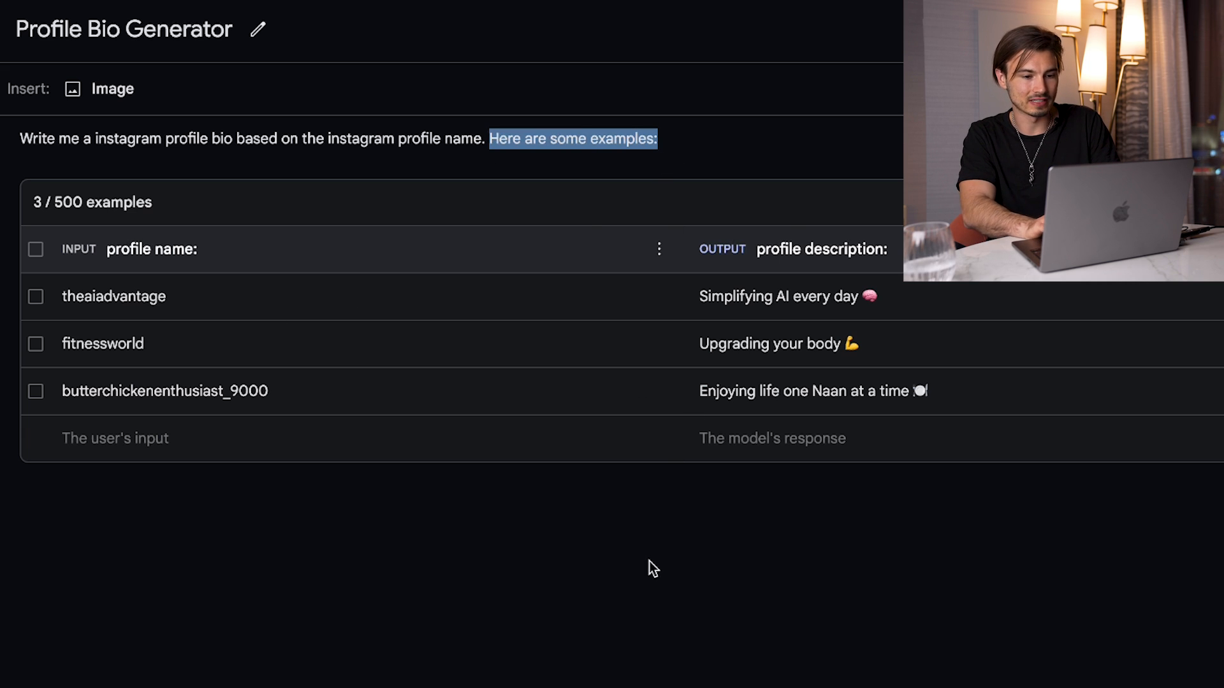
{"action": "double_click", "coordinate": [174, 250]}
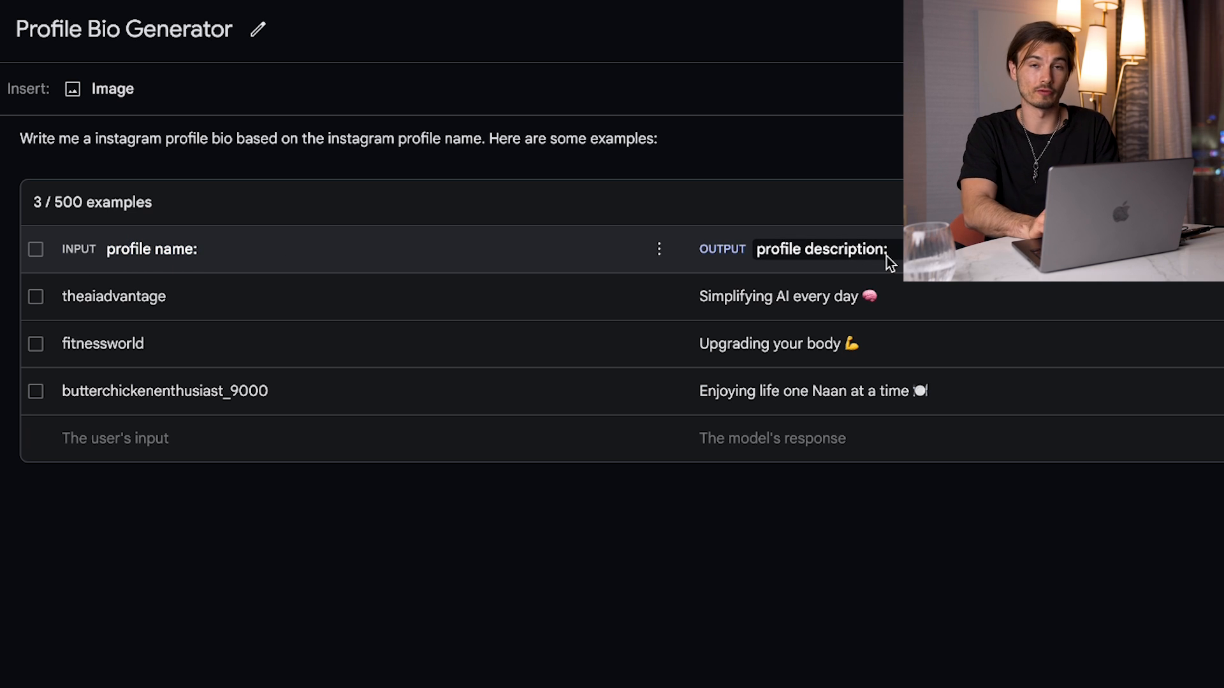
{"action": "double_click", "coordinate": [846, 249]}
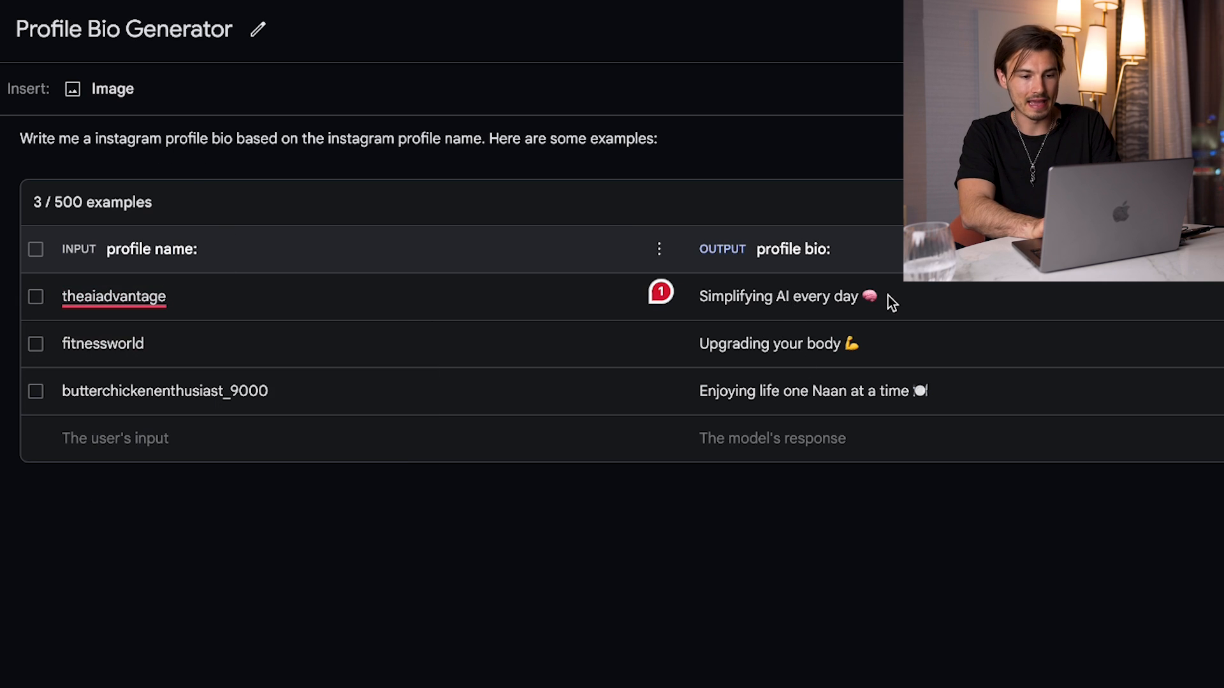
- Edit the first example's profile name, start a test profile name, and delete an example row
{"action": "double_click", "coordinate": [781, 296]}
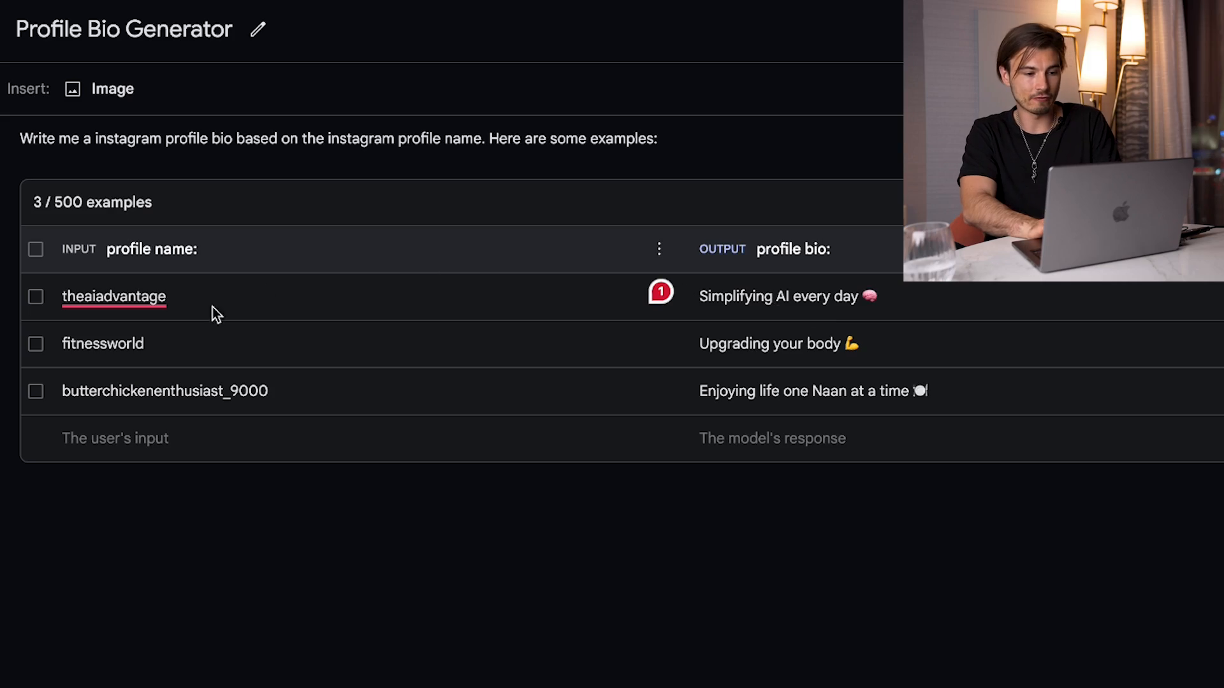
{"action": "scroll", "scroll_direction": "down", "scroll_amount": 3}
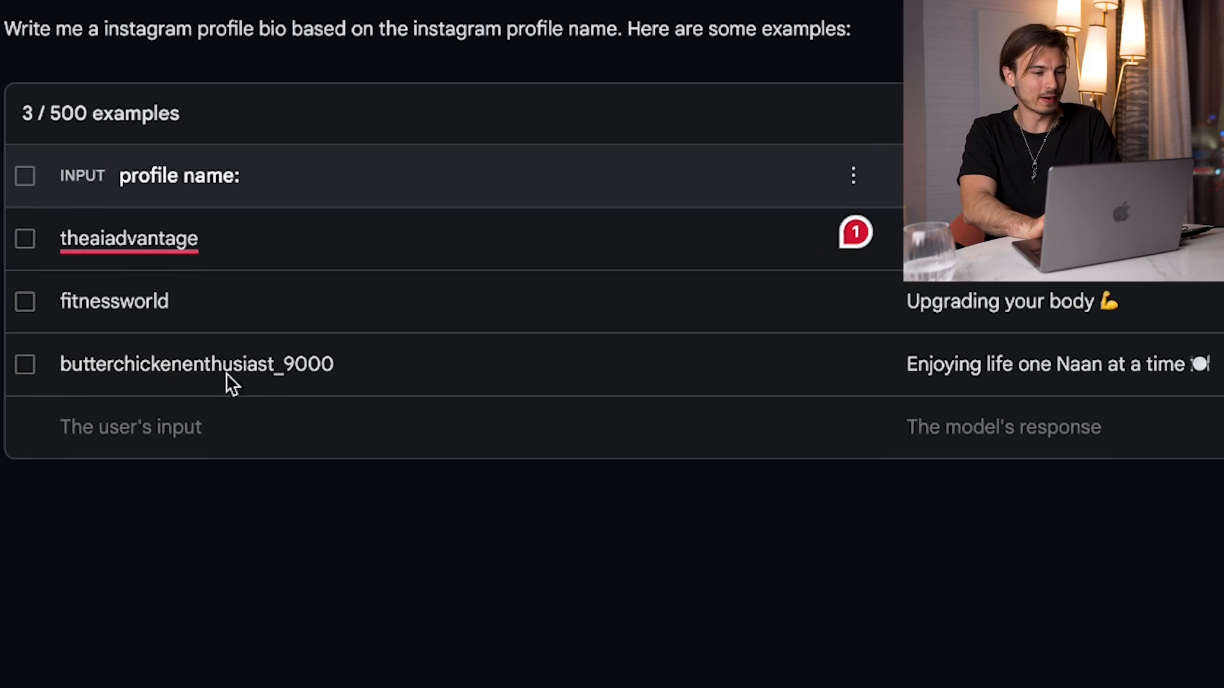
{"action": "mouse_move", "coordinate": [1091, 434]}
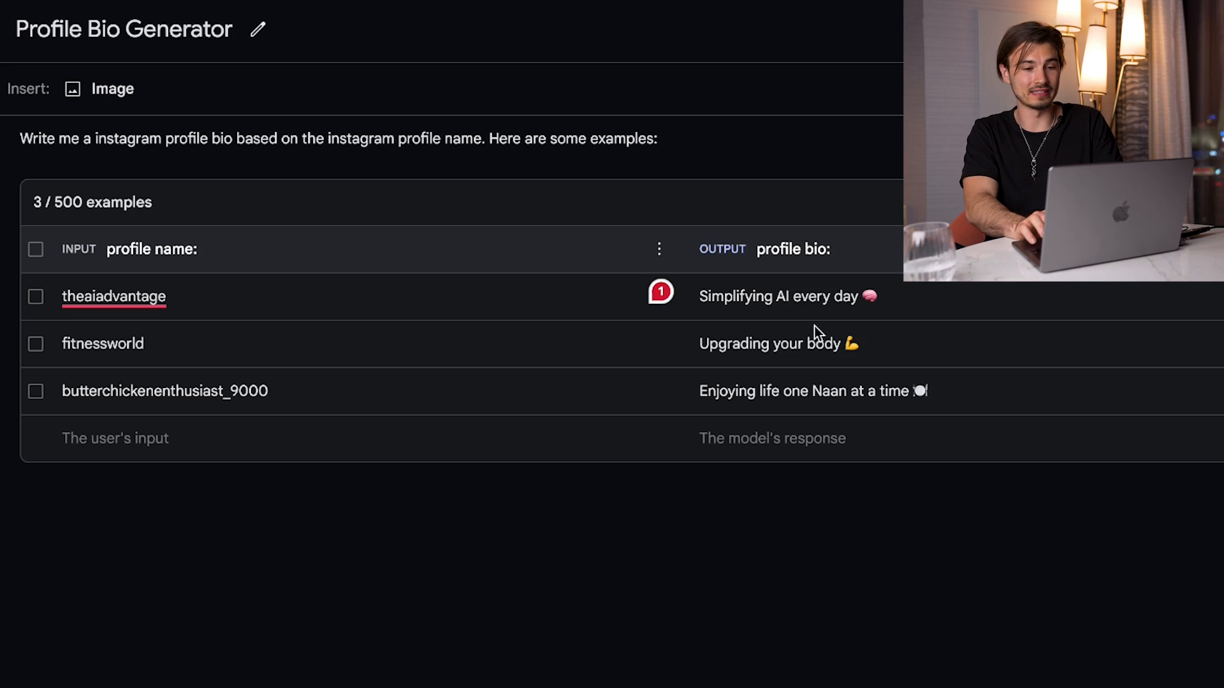
{"action": "left_click_drag", "start_coordinate": [125, 138], "coordinate": [340, 138]}
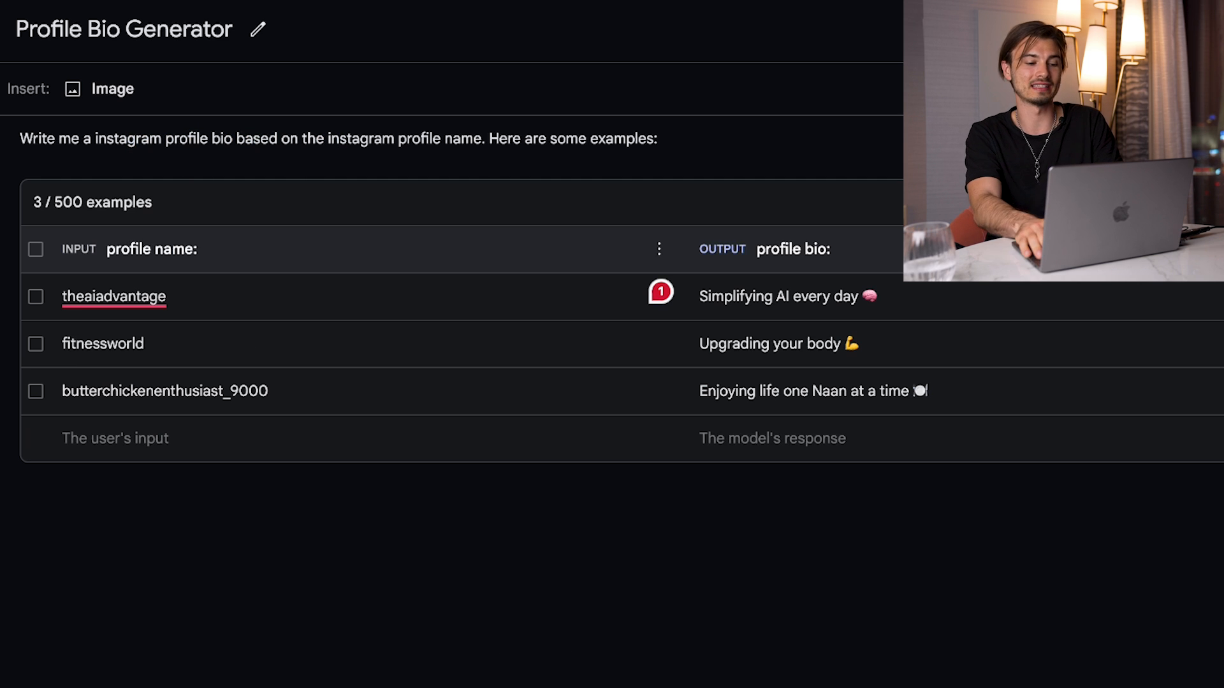
{"action": "scroll", "scroll_direction": "down", "scroll_amount": 3}
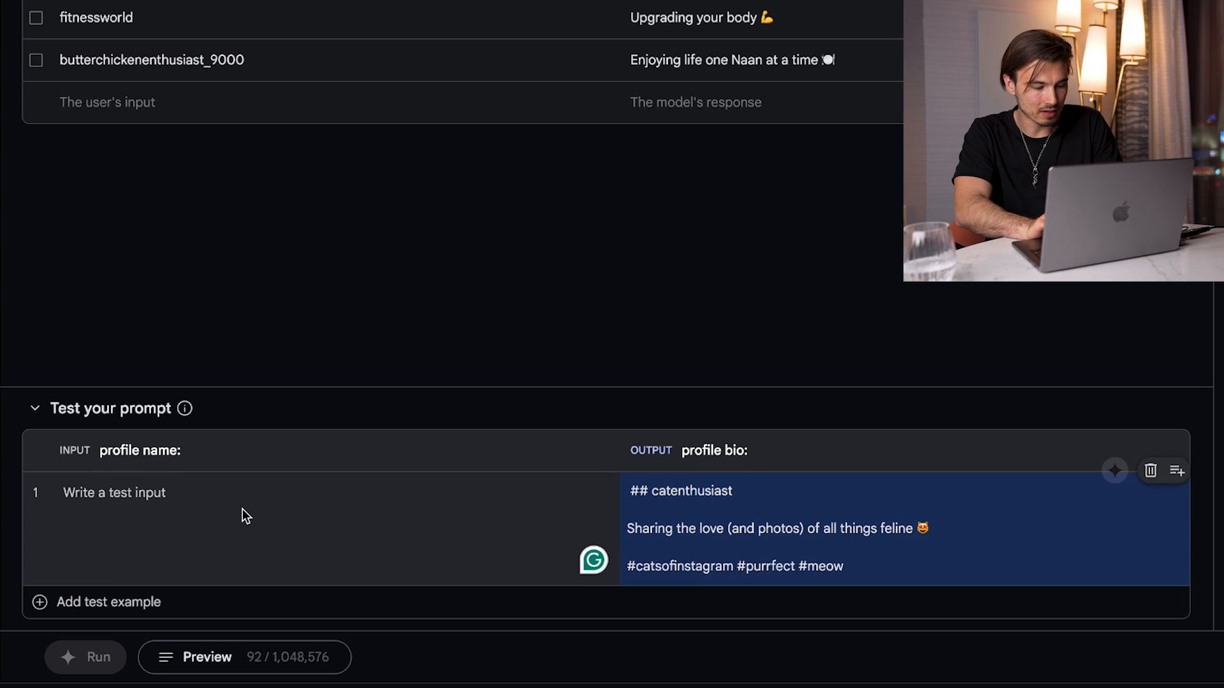
{"action": "left_click", "coordinate": [85, 657]}
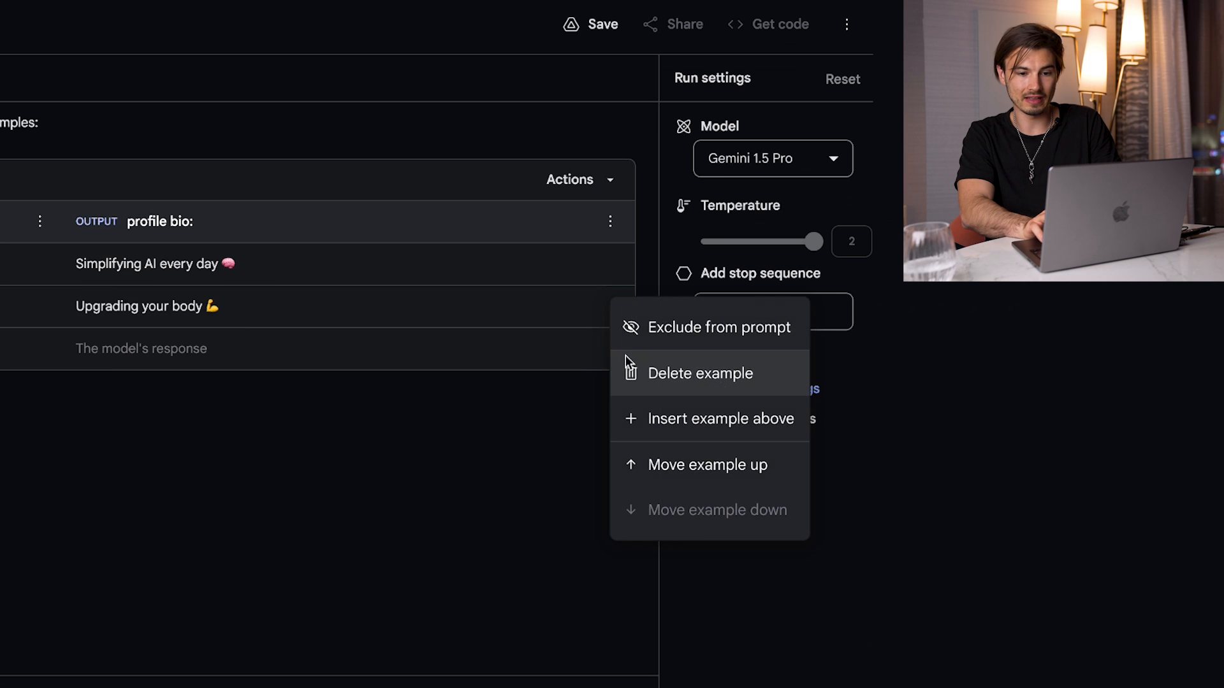
{"action": "left_click", "coordinate": [700, 373]}
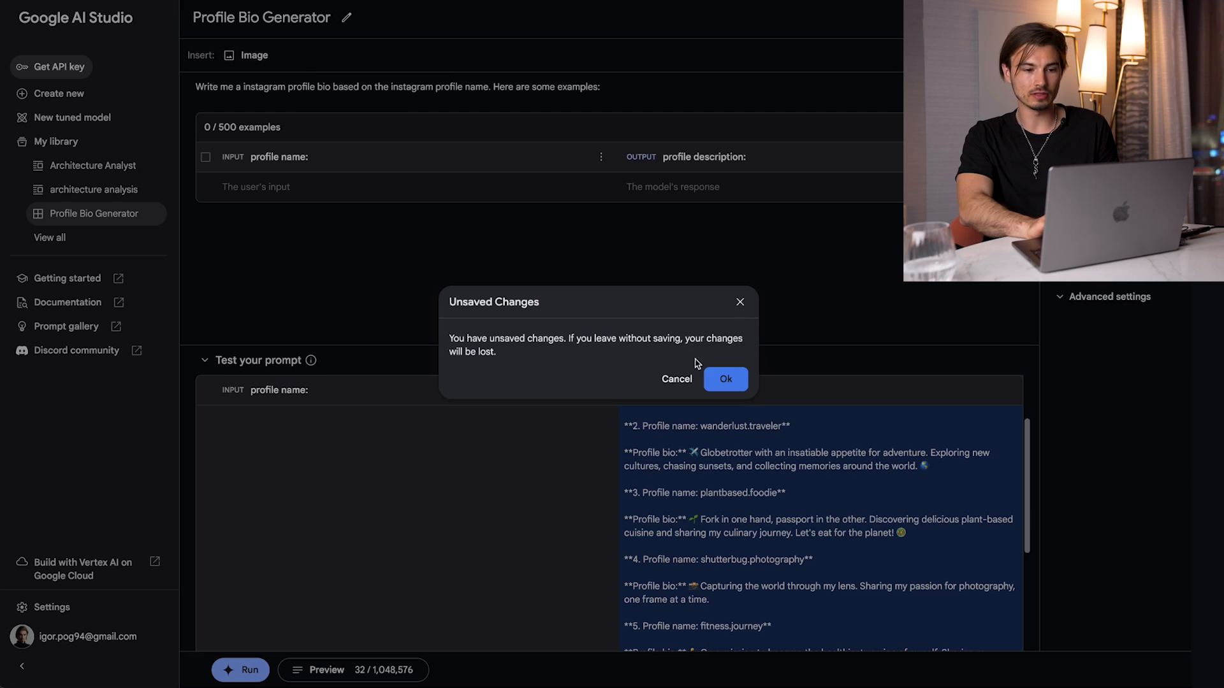
- Stay on the prompt in the unsaved-changes dialog, then open New tuned model
{"action": "left_click", "coordinate": [724, 378]}
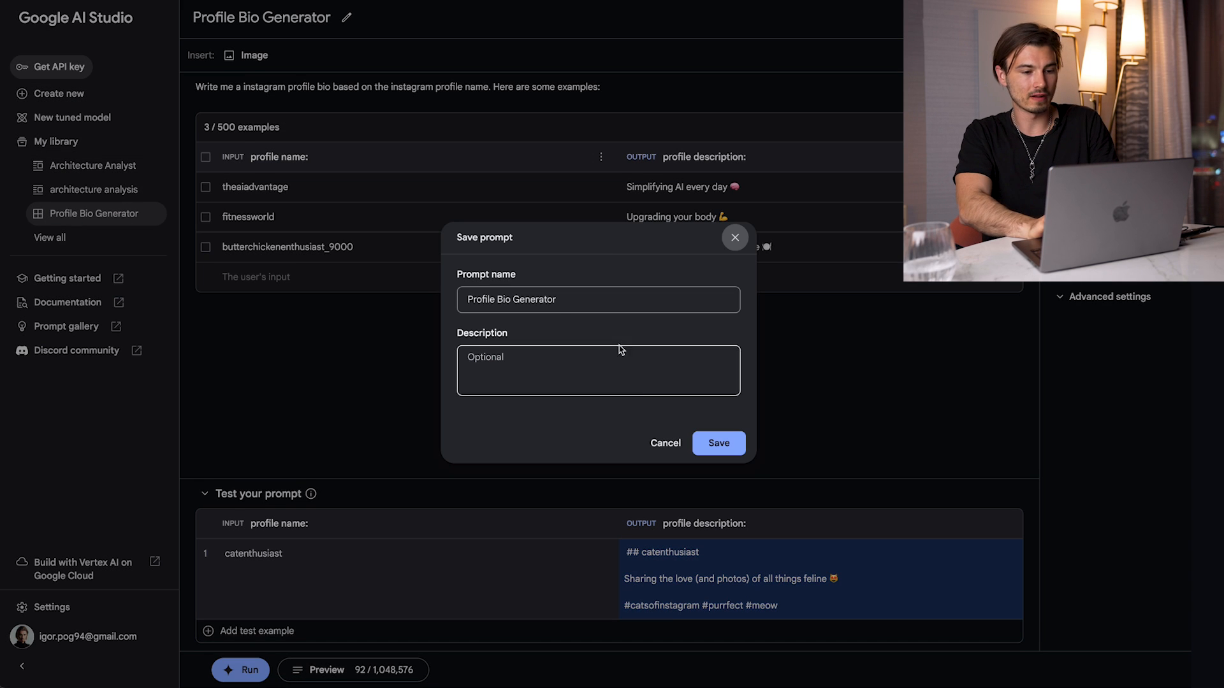
{"action": "left_click", "coordinate": [74, 117]}
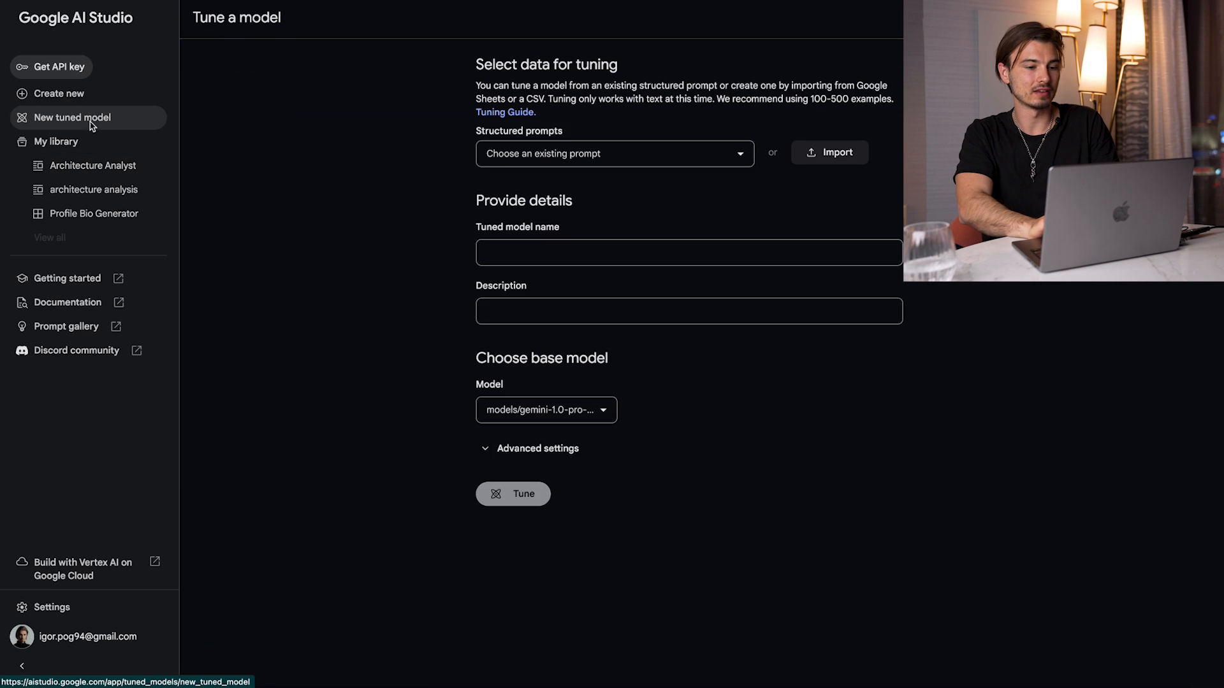
- Choose the Profile Bio Generator structured prompt from the saved-prompts dropdown
{"action": "left_click", "coordinate": [614, 153]}
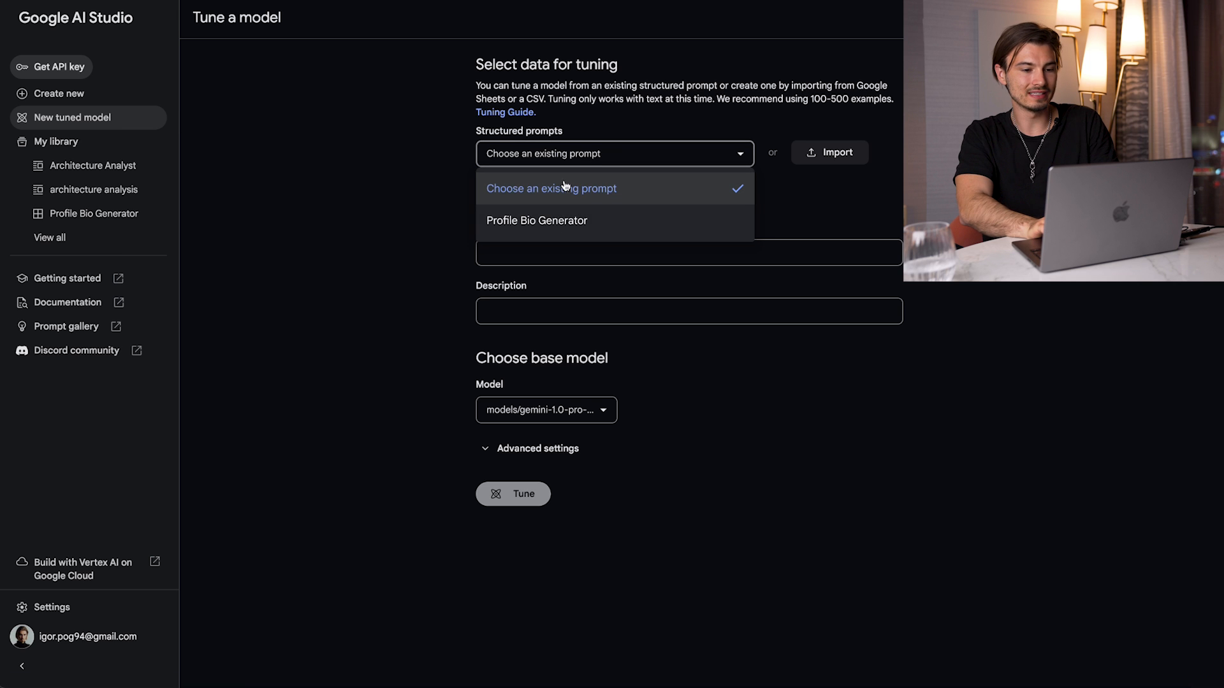
{"action": "left_click", "coordinate": [536, 220]}
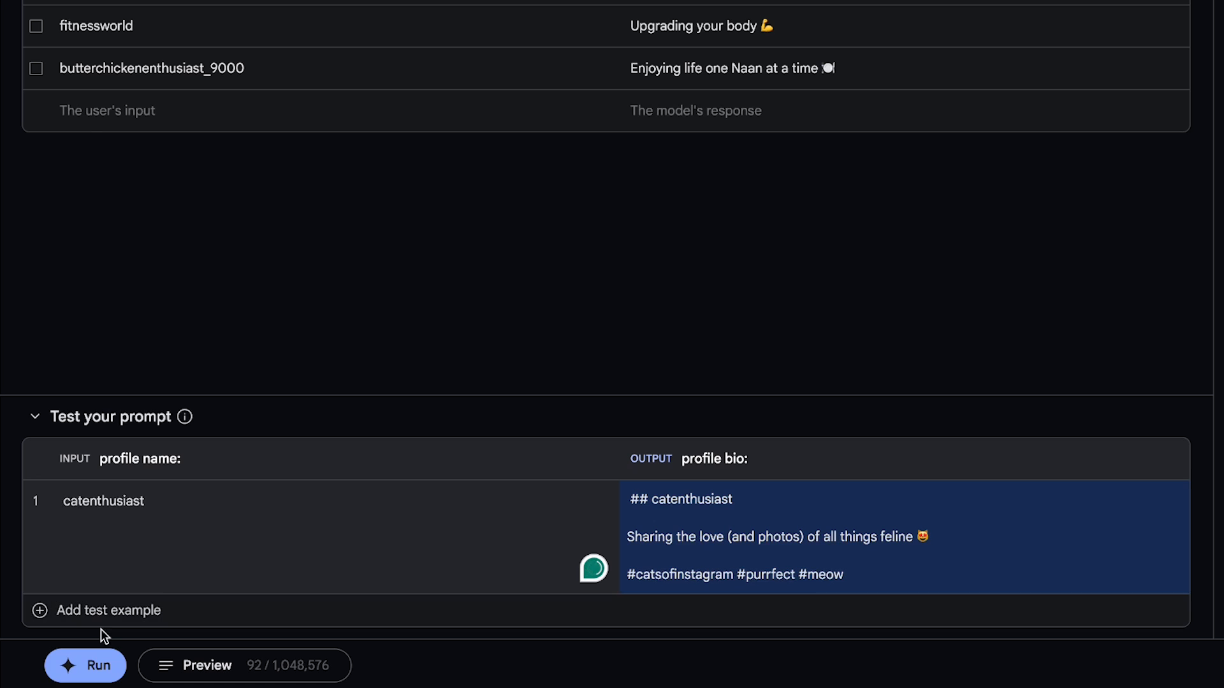
- Create a new untitled chat prompt and show the Drive and File Upload options
{"action": "left_click", "coordinate": [85, 665]}
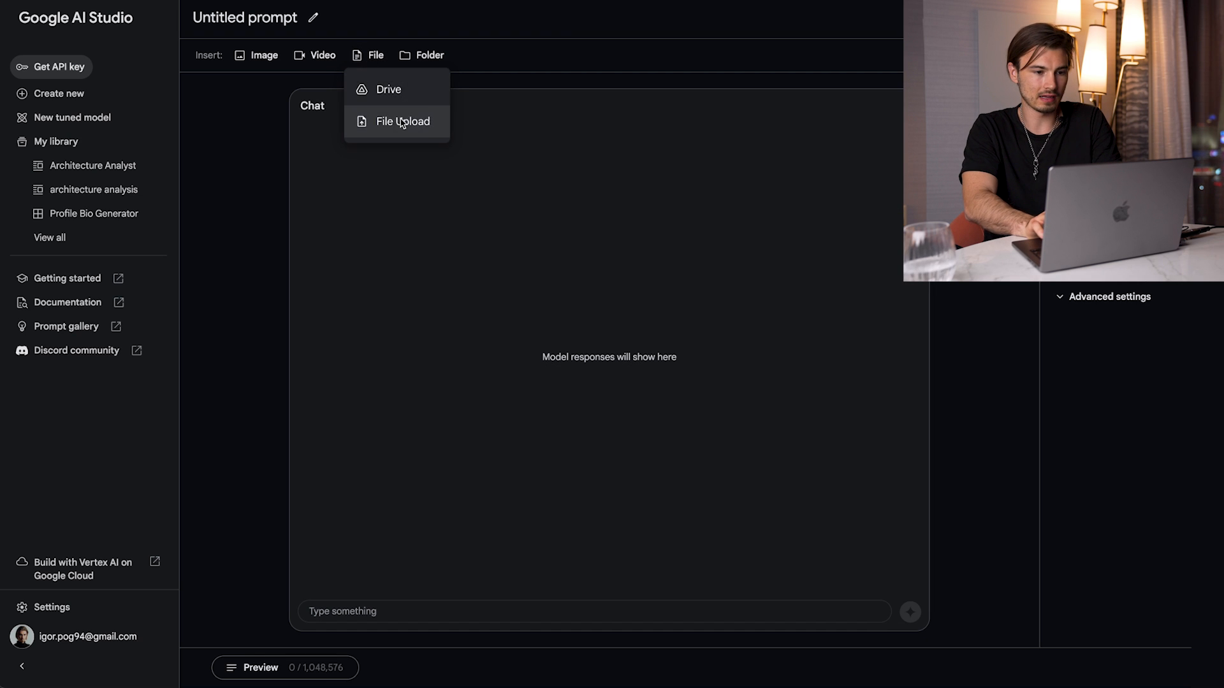
- Upload the refrigerator manual PDF and ask why the ice is not dispensing
{"action": "left_click", "coordinate": [403, 121]}
{"action": "type", "text": "why is the ice not dispensing?"}
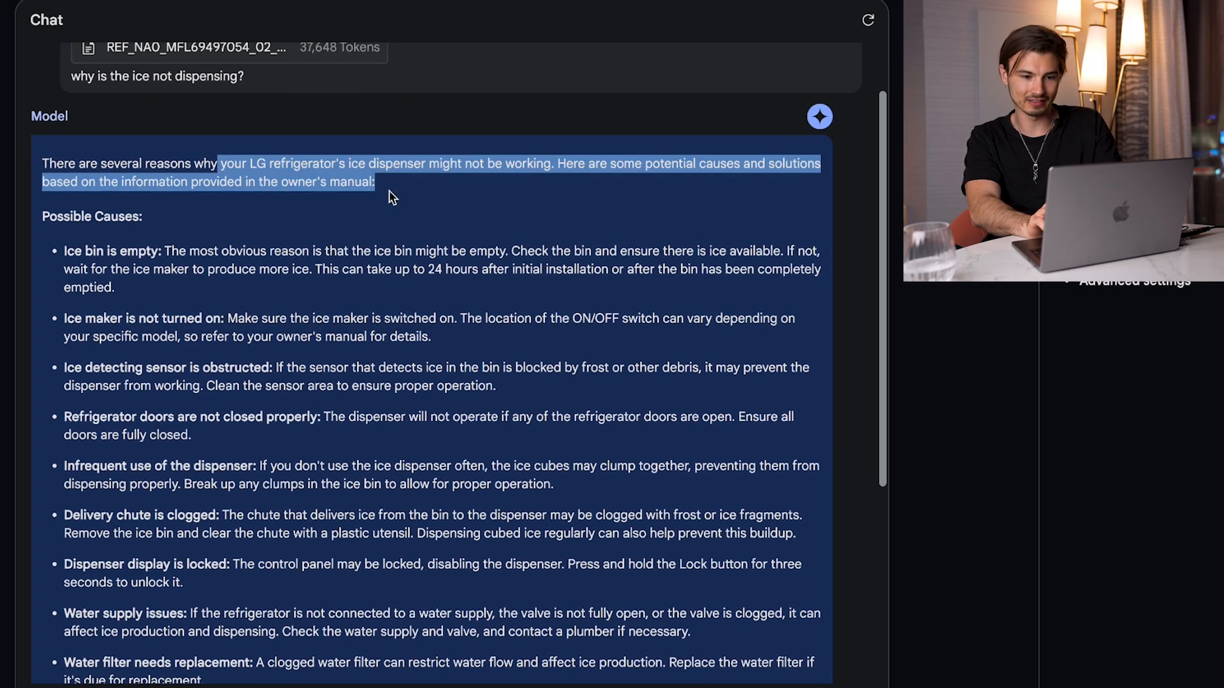
{"action": "scroll", "scroll_direction": "down", "scroll_amount": 3}
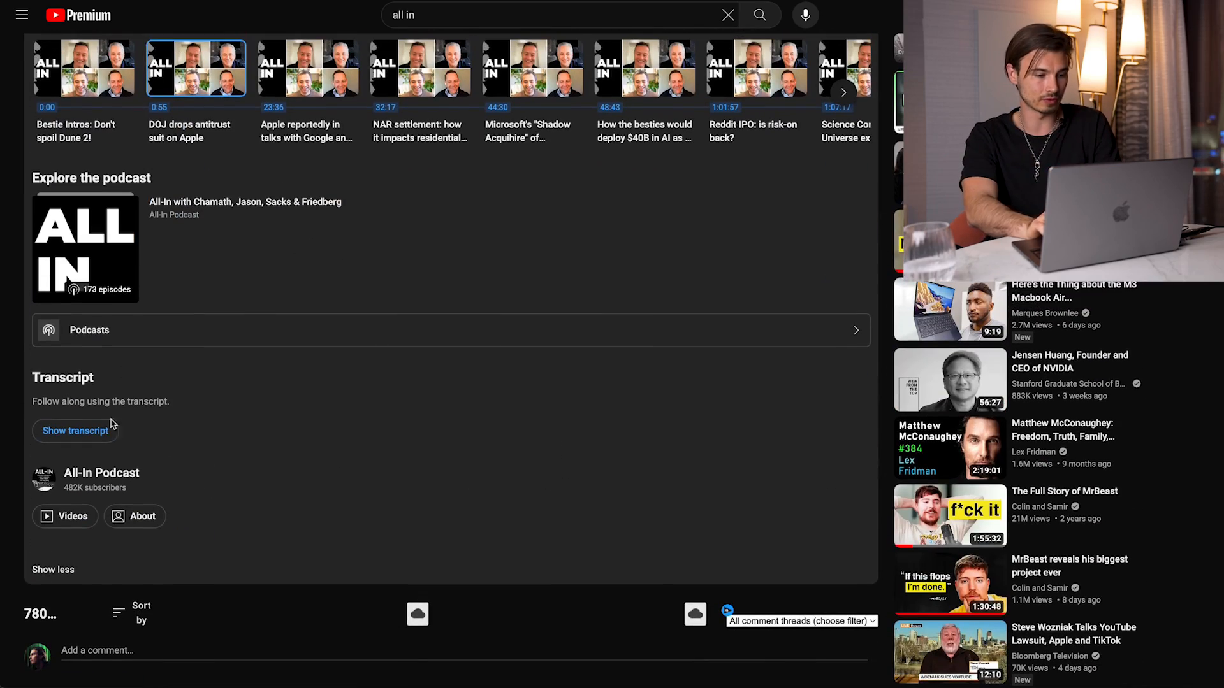
- Reveal the All-In episode's auto-generated transcript on YouTube and scroll through it
{"action": "left_click", "coordinate": [75, 431]}
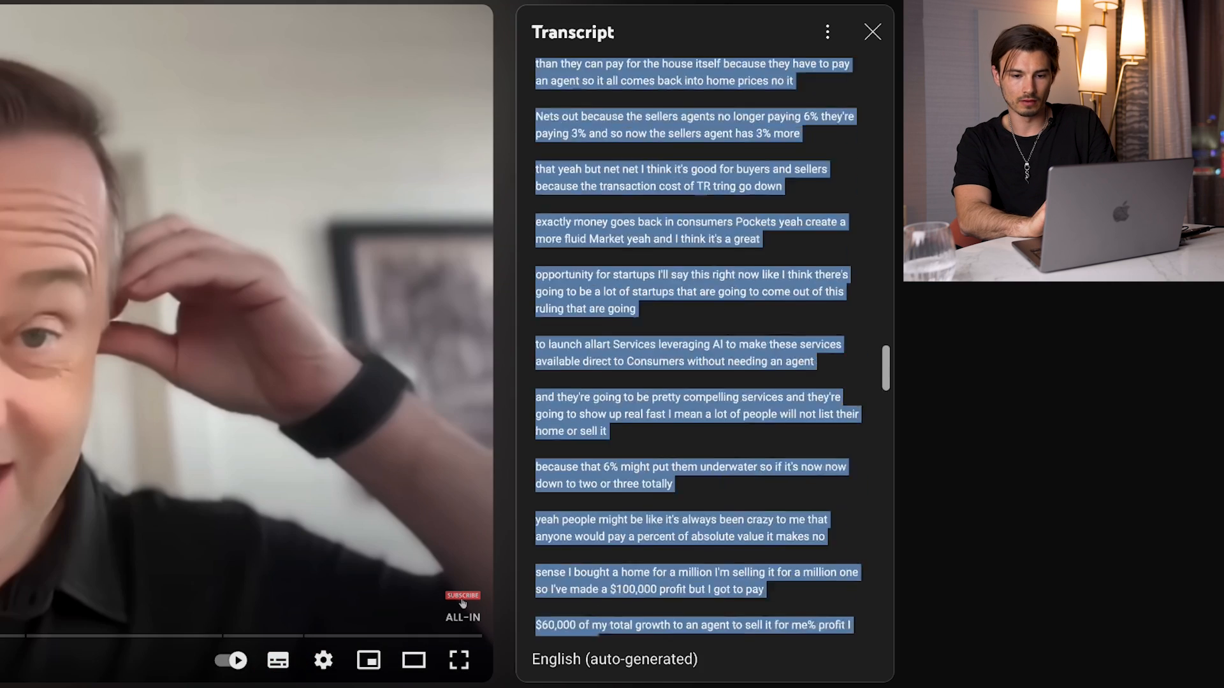
{"action": "scroll", "scroll_direction": "down", "scroll_amount": 3}
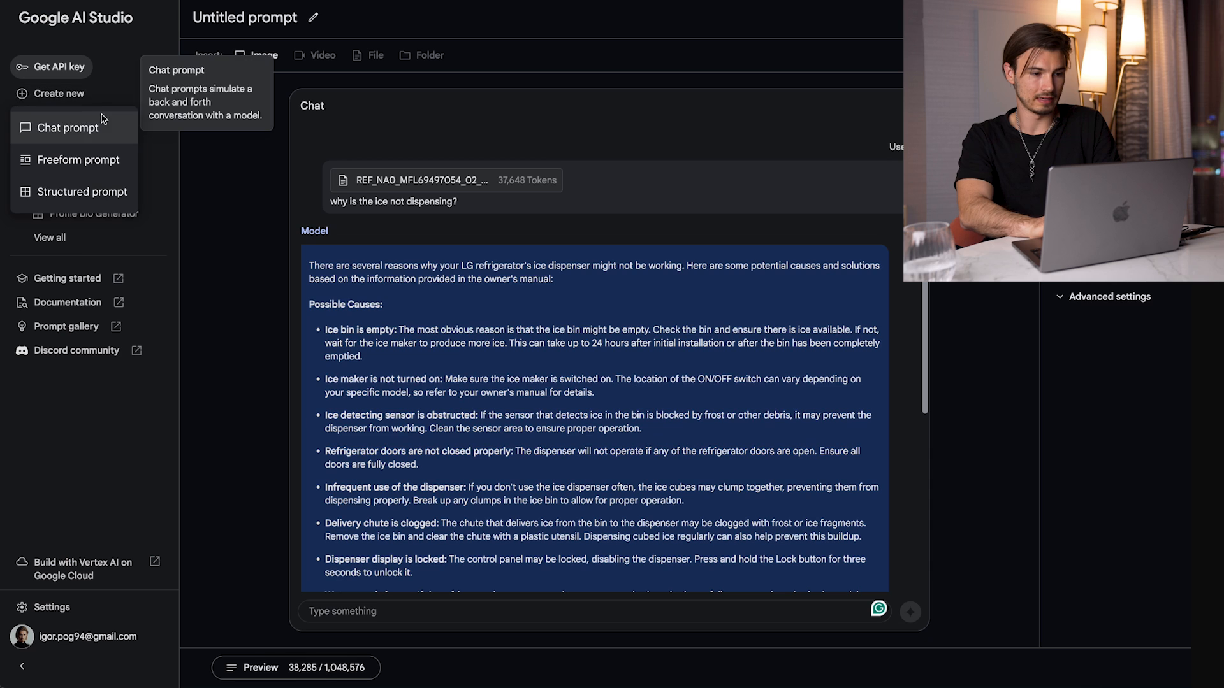
- Start a fresh chat, type an intro, paste the All-In transcript and review the summary
{"action": "left_click", "coordinate": [68, 128]}
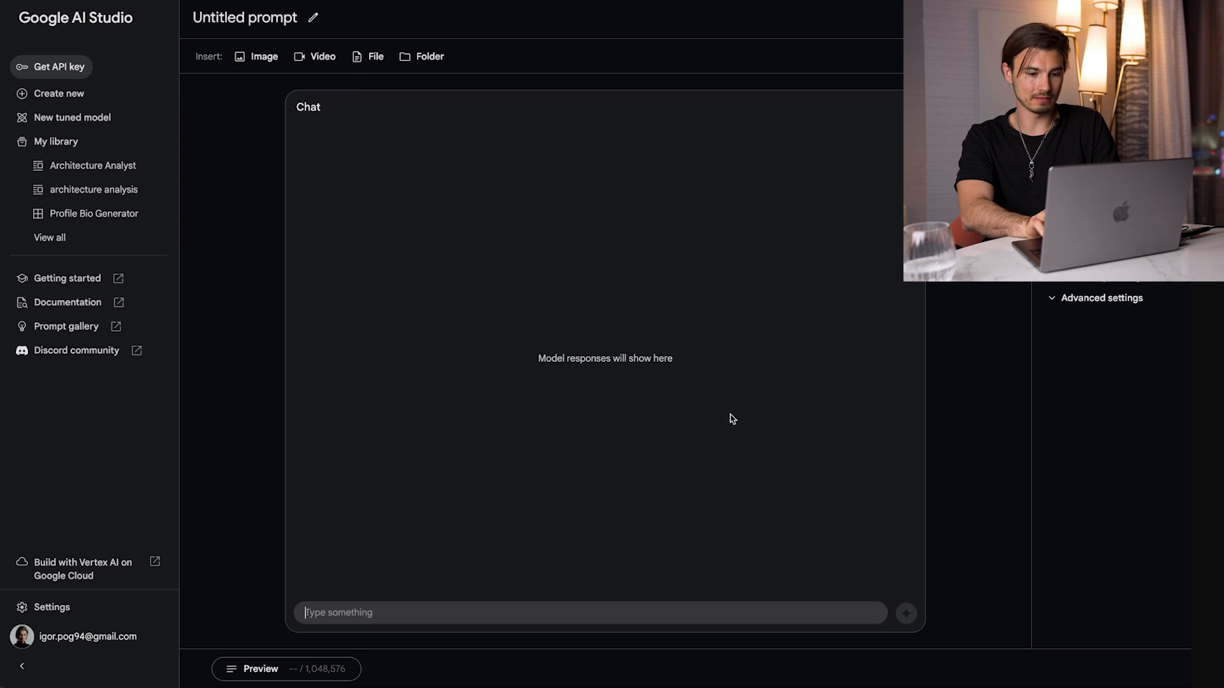
{"action": "type", "text": "he"}
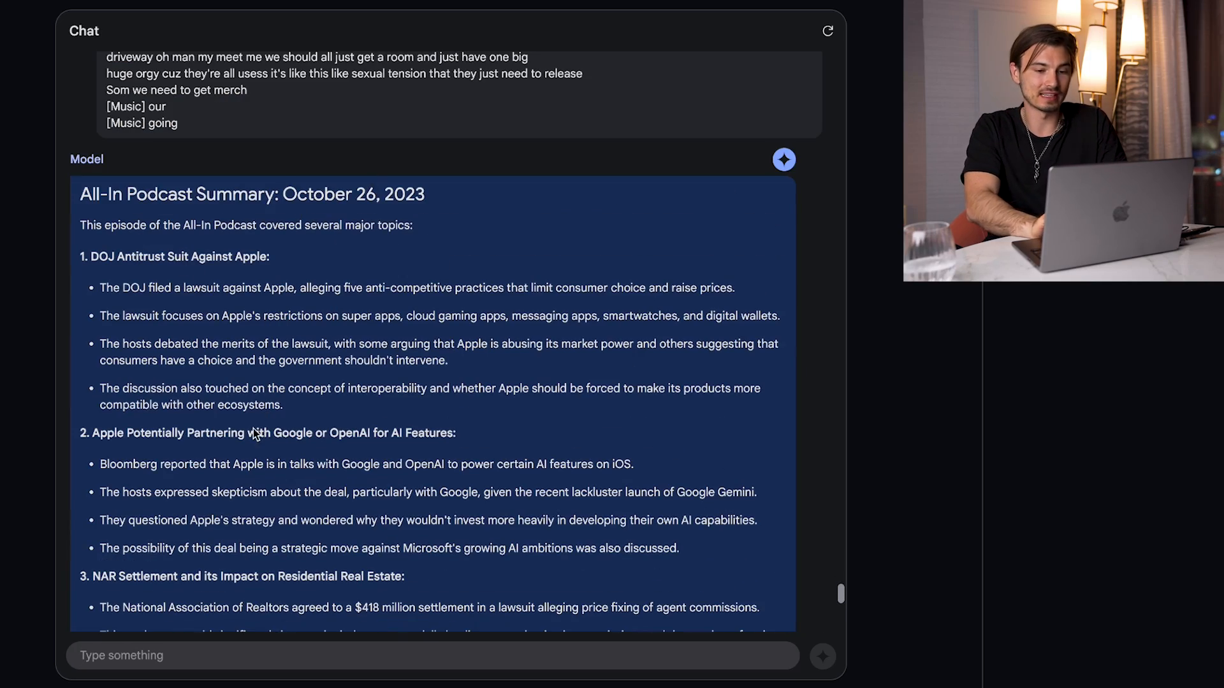
{"action": "scroll", "scroll_direction": "down", "scroll_amount": 3}
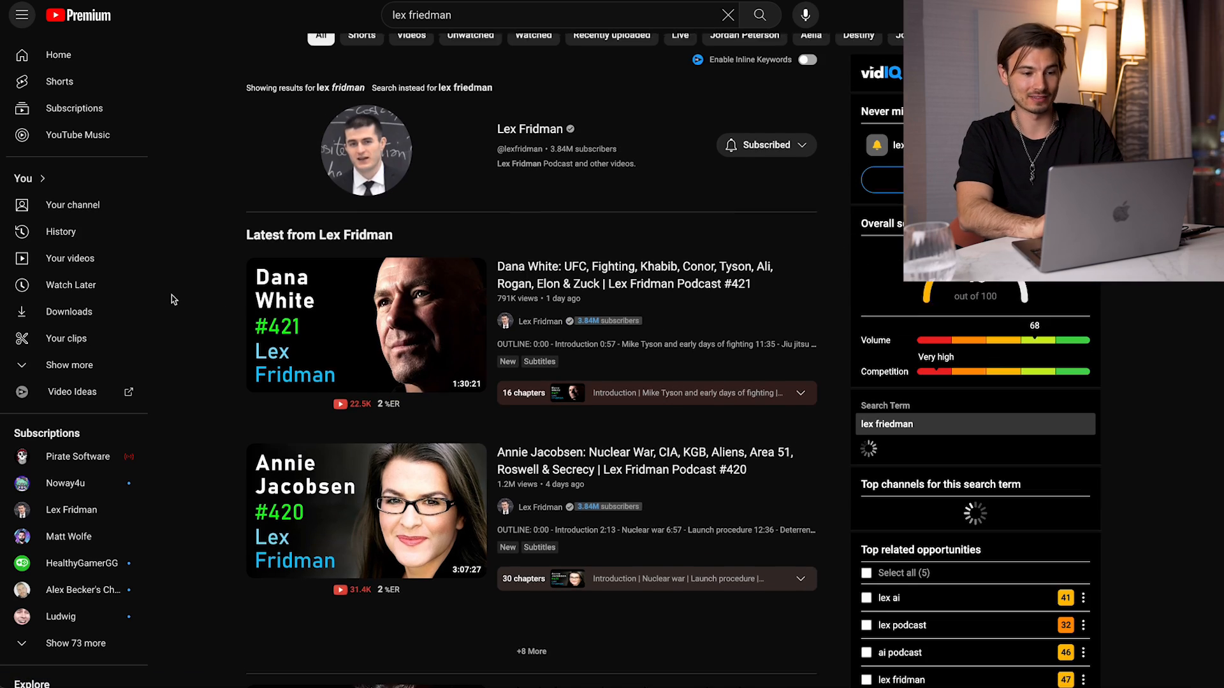
- Scroll through the Bill Ackman Lex Fridman interview transcript to copy its text
{"action": "scroll", "scroll_direction": "down", "scroll_amount": 3}
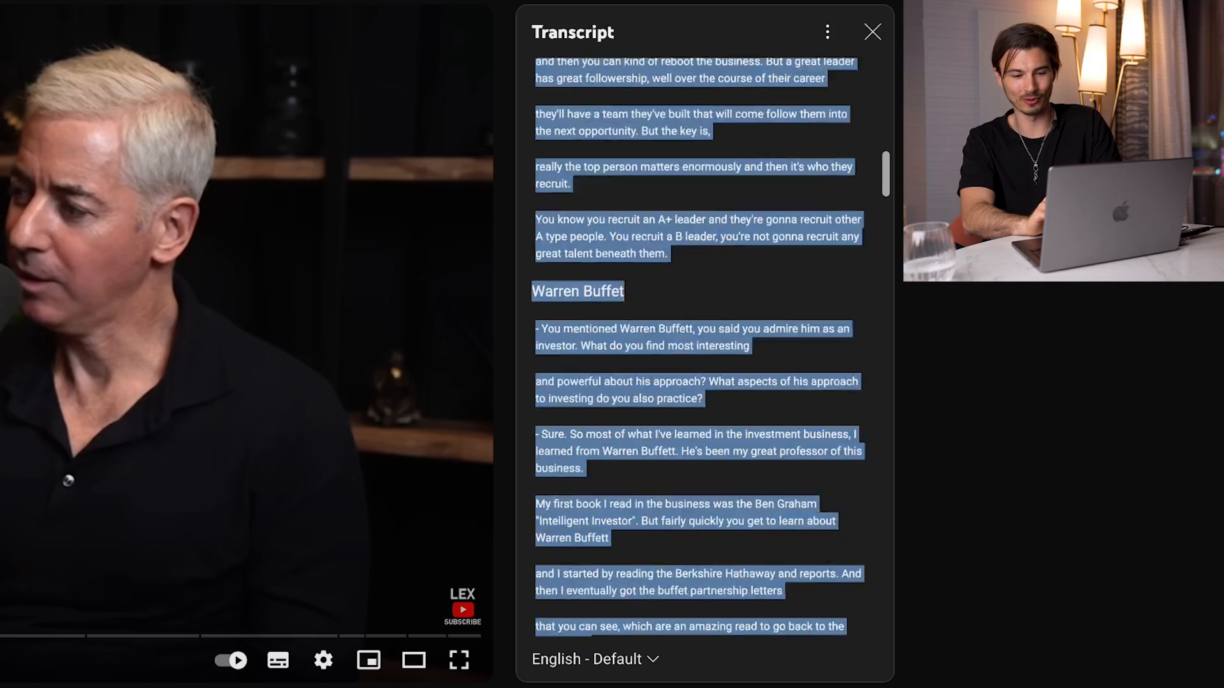
{"action": "scroll", "scroll_direction": "down", "scroll_amount": 3}
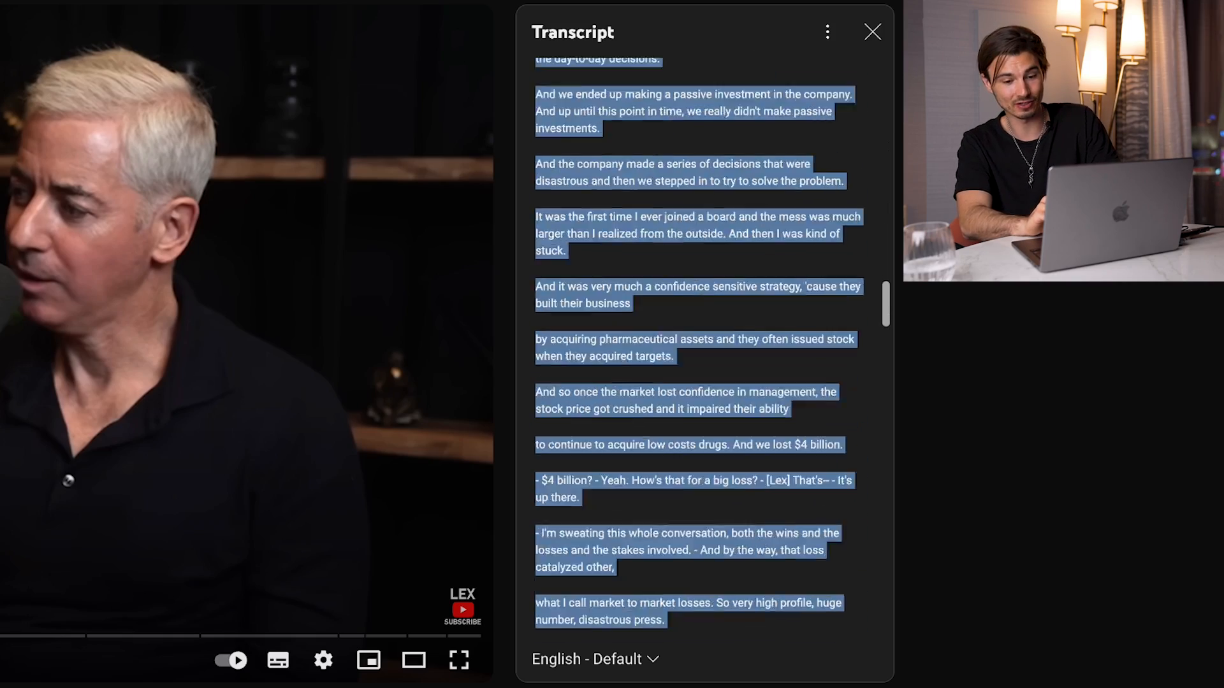
{"action": "scroll", "scroll_direction": "down", "scroll_amount": 3}
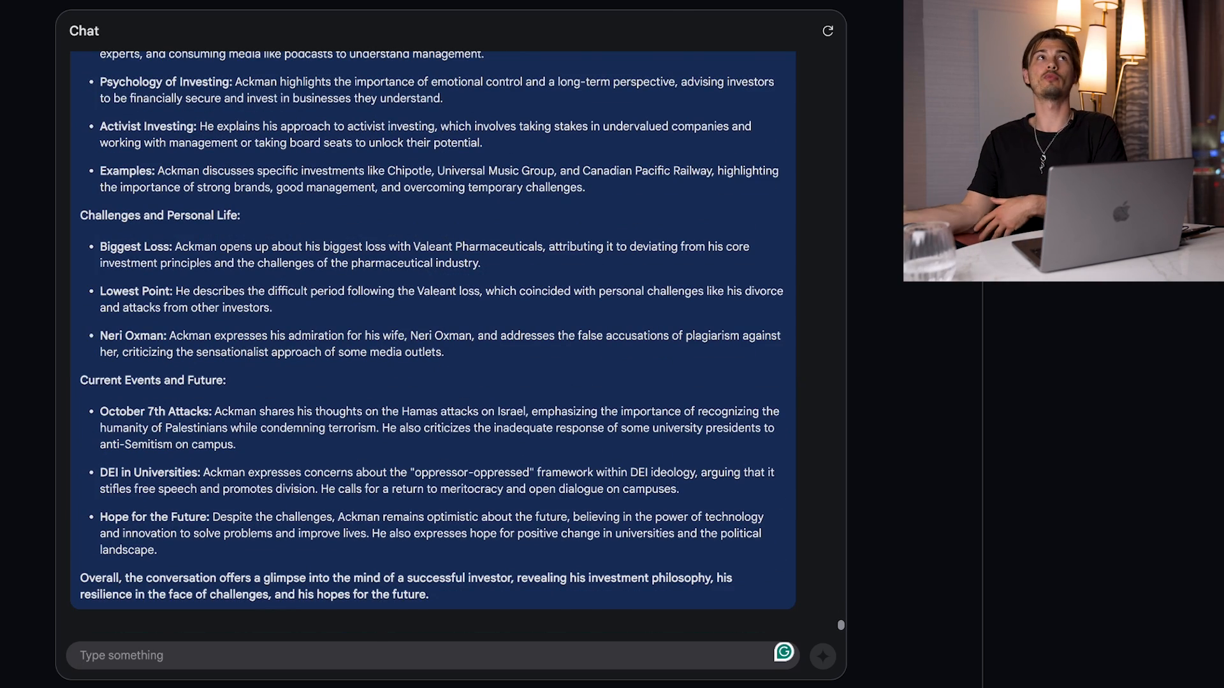
- Preview the whole chat, showing 85,269 of 1,048,576 tokens used
{"action": "left_click", "coordinate": [153, 632]}
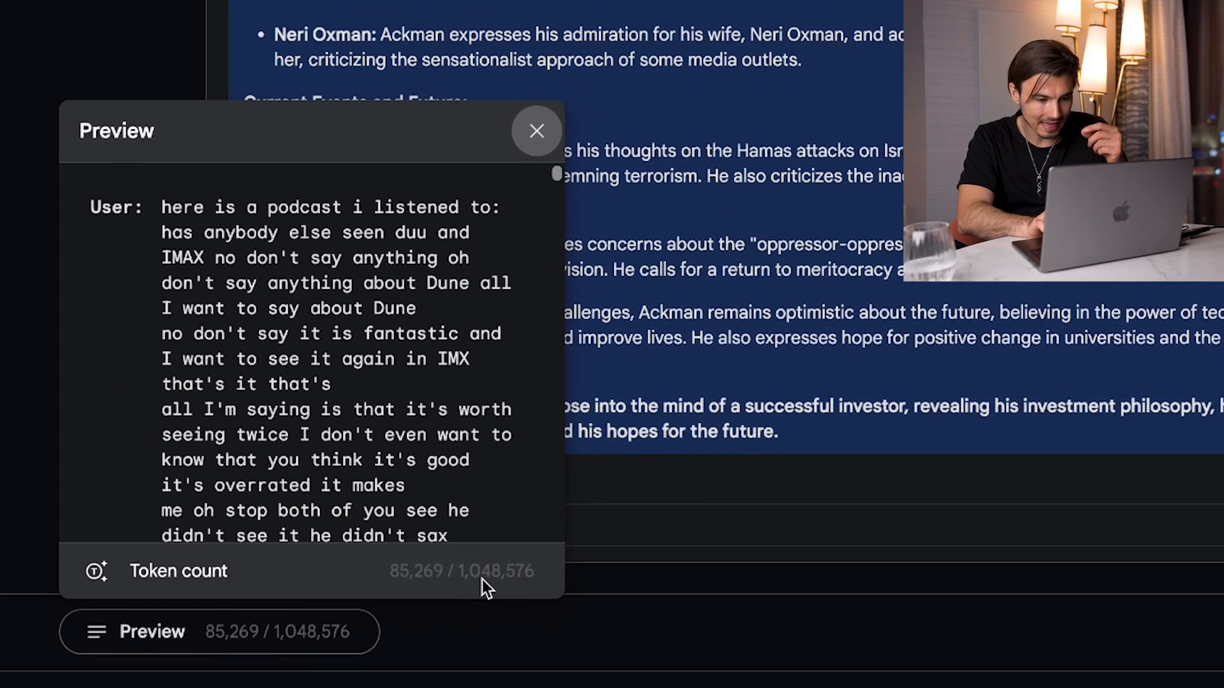
{"action": "mouse_move", "coordinate": [443, 591]}
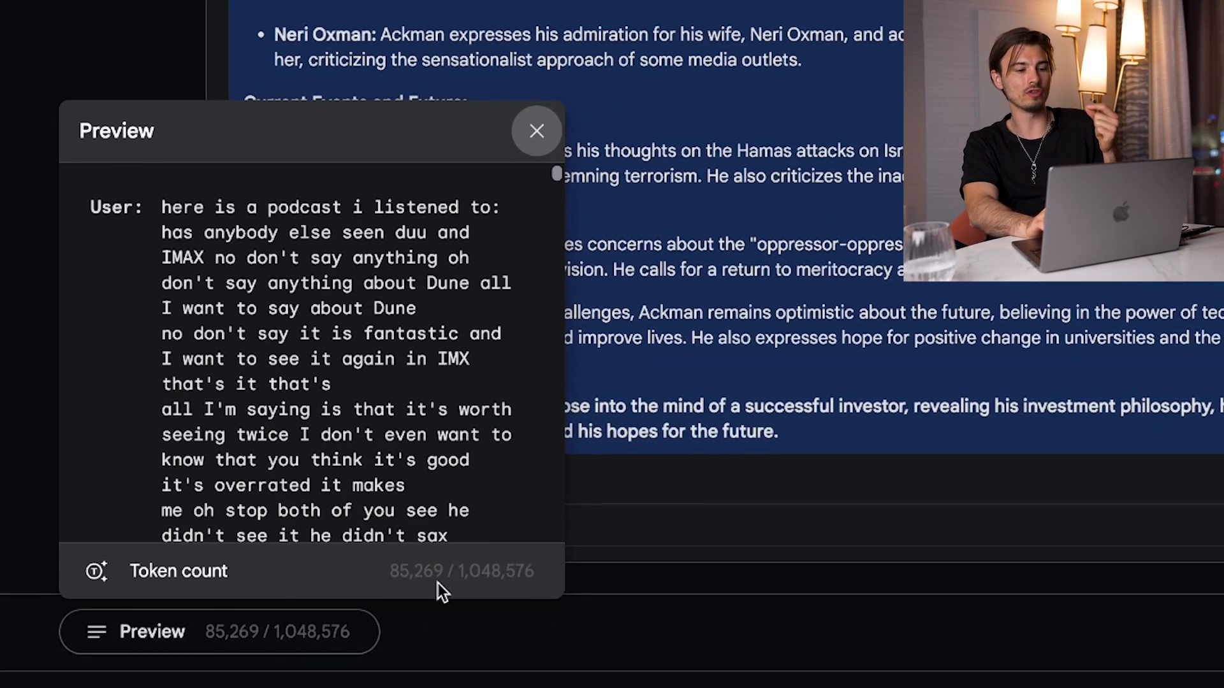
- Ask who abused Bill Ackman's short position and get Carl Icahn as the answer
{"action": "left_click", "coordinate": [536, 130]}
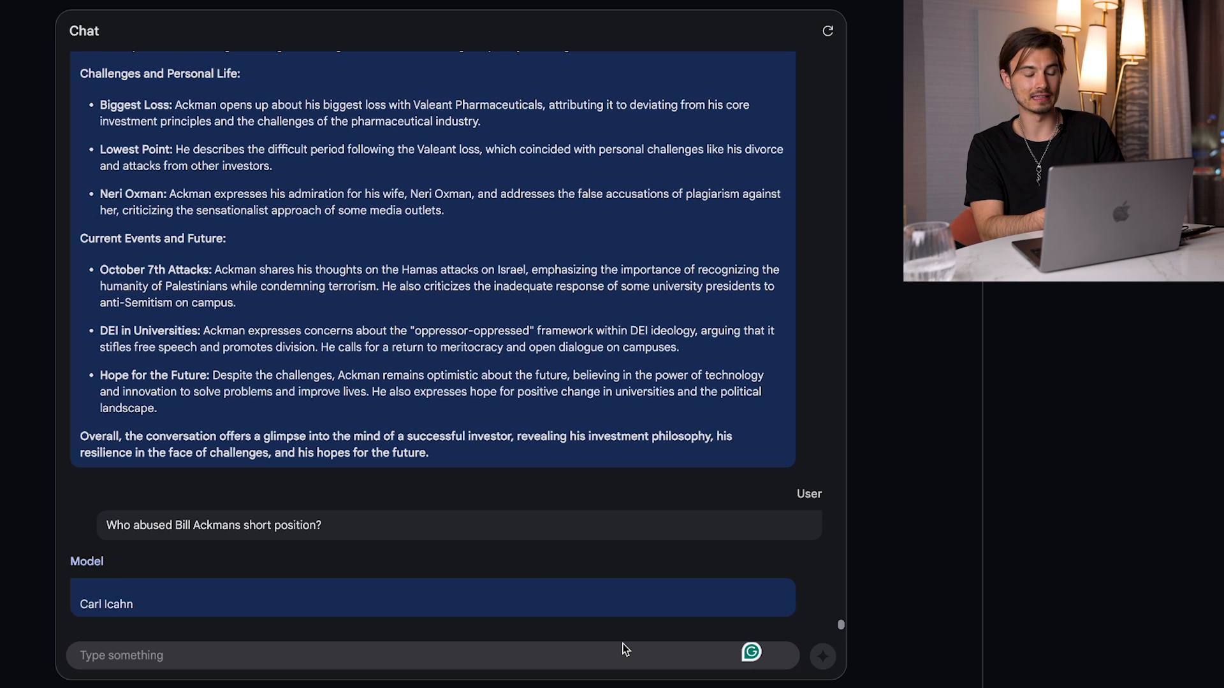
{"action": "scroll", "scroll_direction": "down", "scroll_amount": 3}
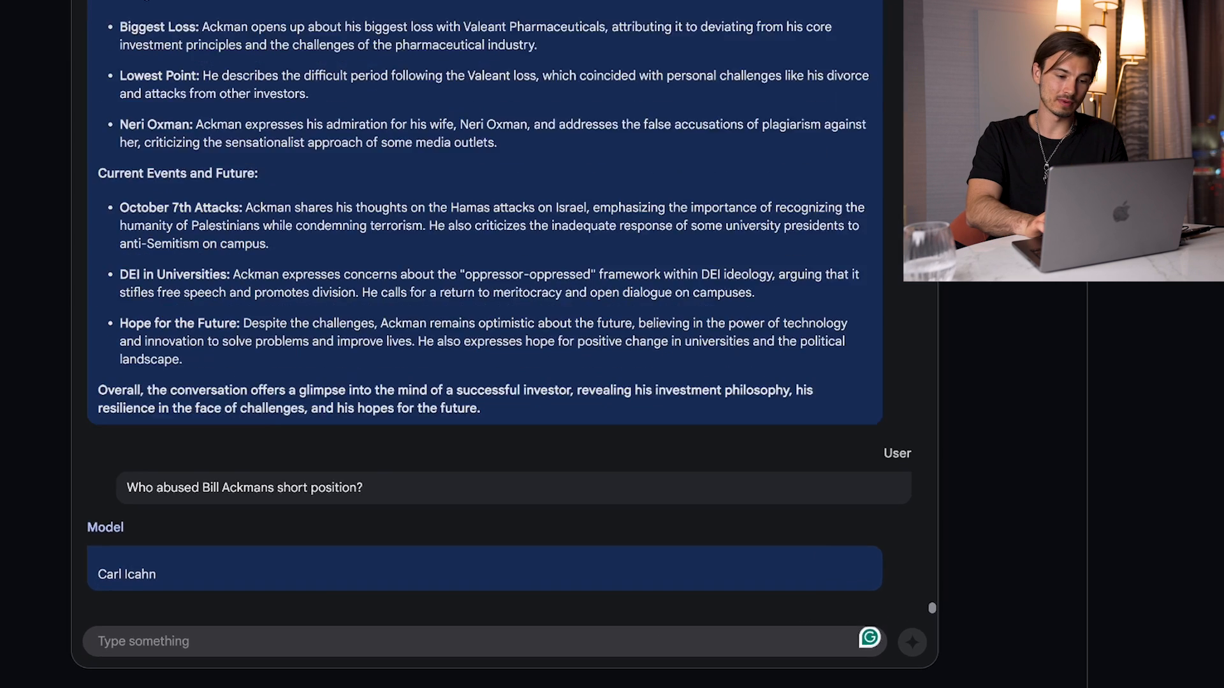
{"action": "left_click", "coordinate": [153, 632]}
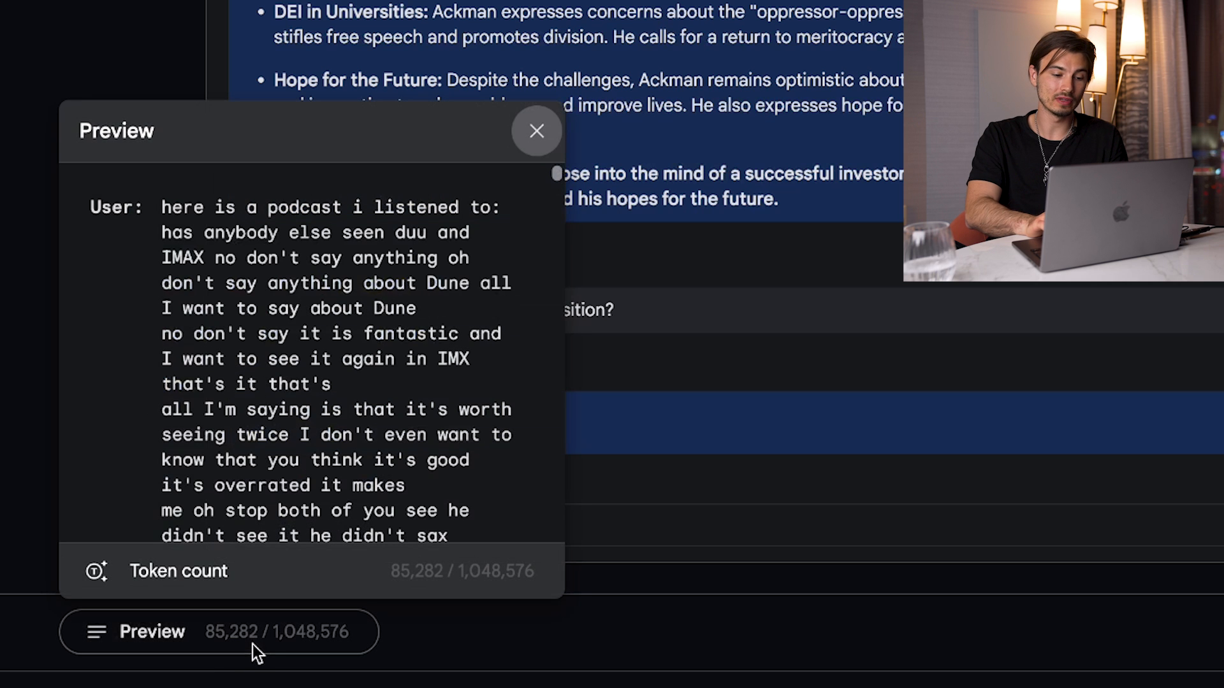
{"action": "left_click", "coordinate": [535, 130]}
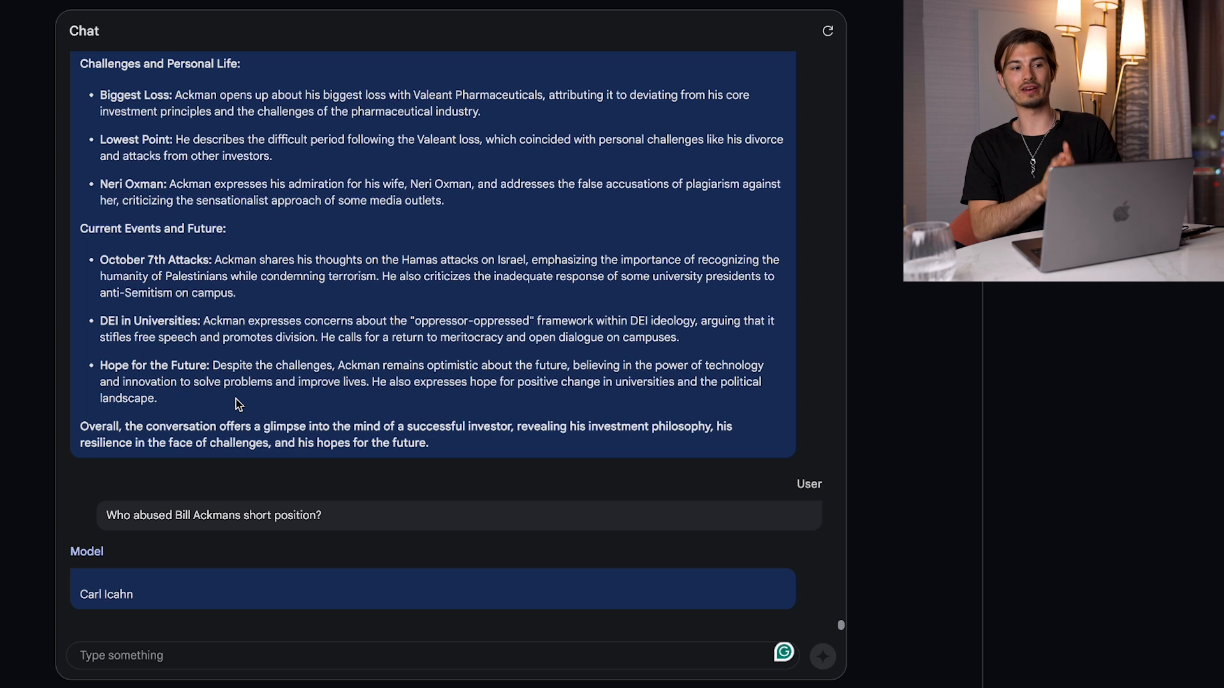